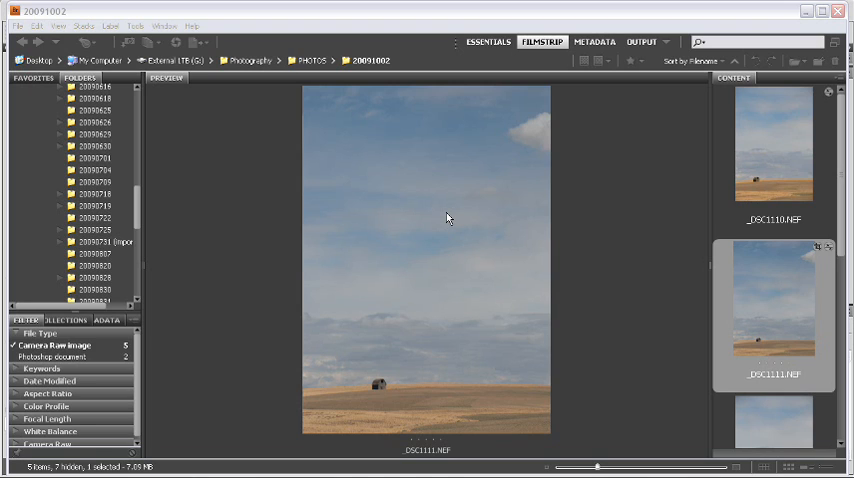
{"action": "mouse_move", "coordinate": [650, 278]}
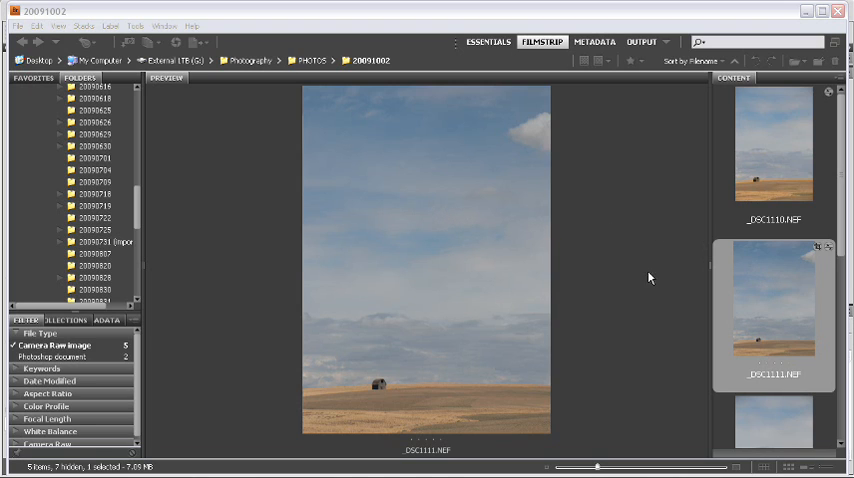
{"action": "mouse_move", "coordinate": [432, 364]}
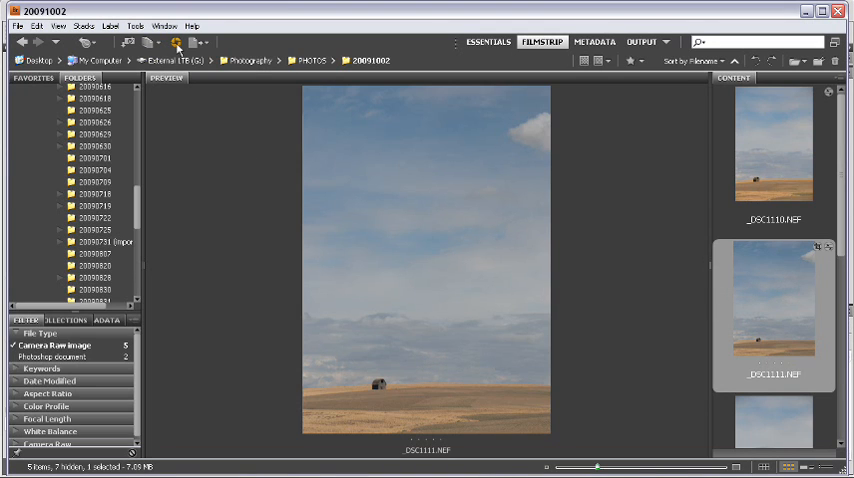
{"action": "mouse_move", "coordinate": [176, 44]}
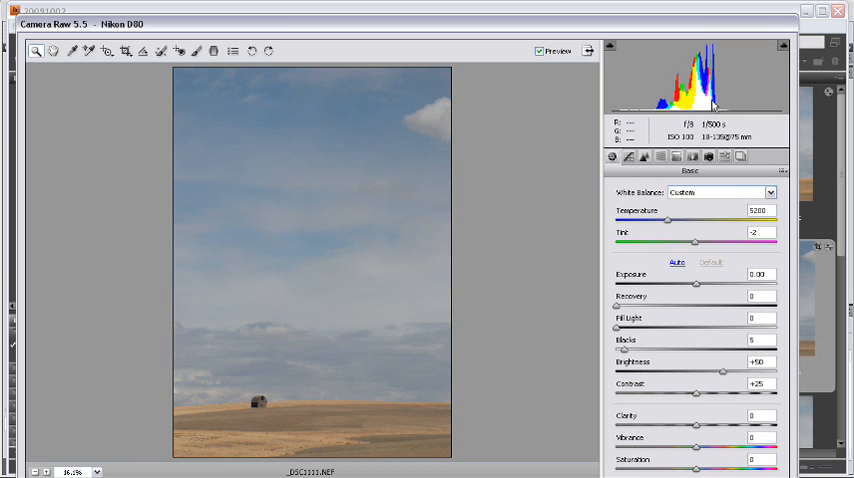
{"action": "mouse_move", "coordinate": [724, 102]}
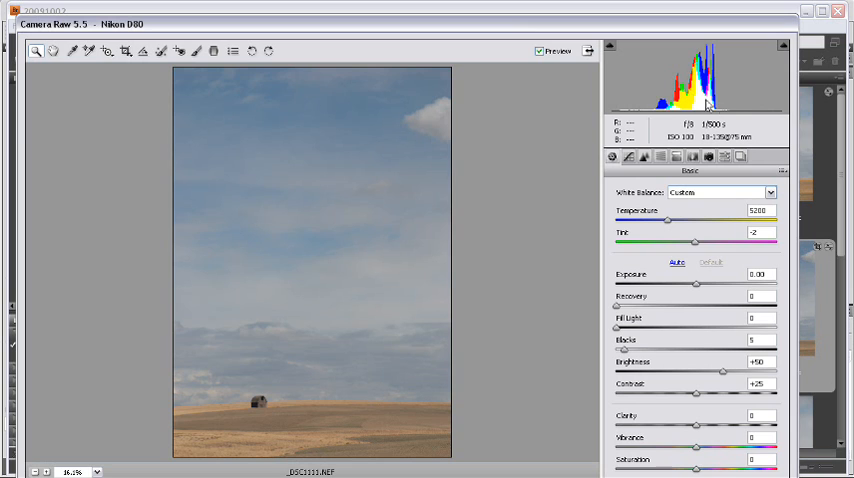
{"action": "mouse_move", "coordinate": [756, 110]}
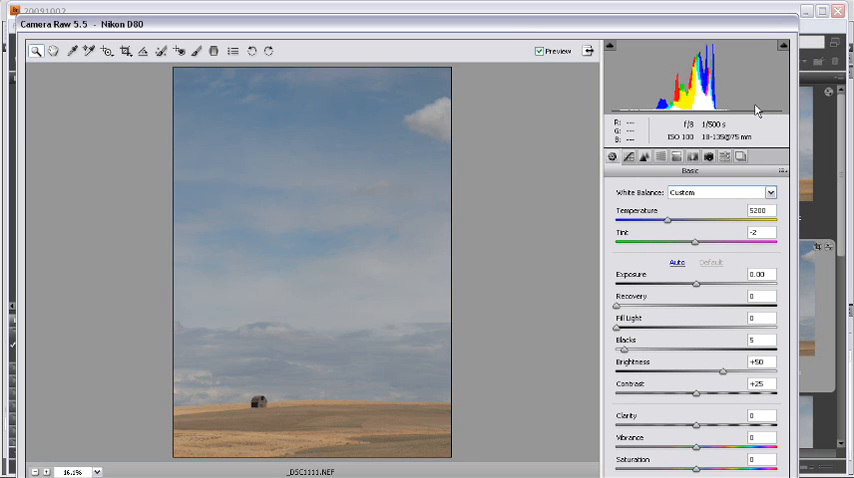
{"action": "mouse_move", "coordinate": [756, 112]}
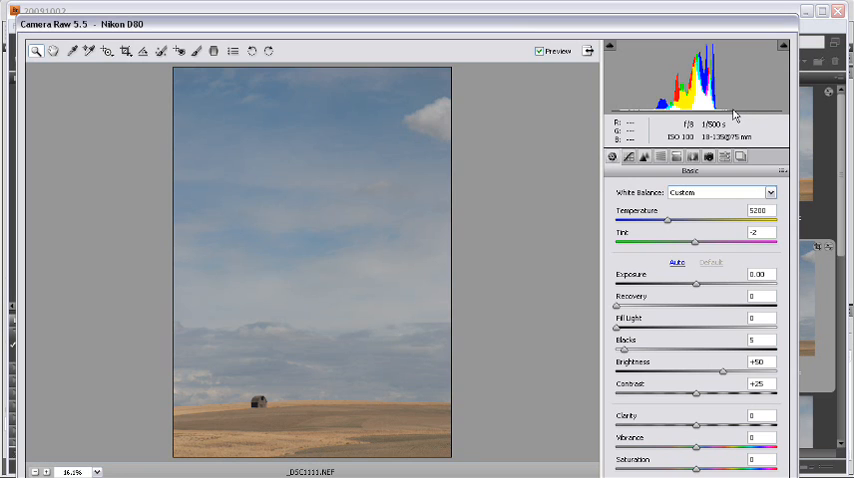
{"action": "mouse_move", "coordinate": [758, 118]}
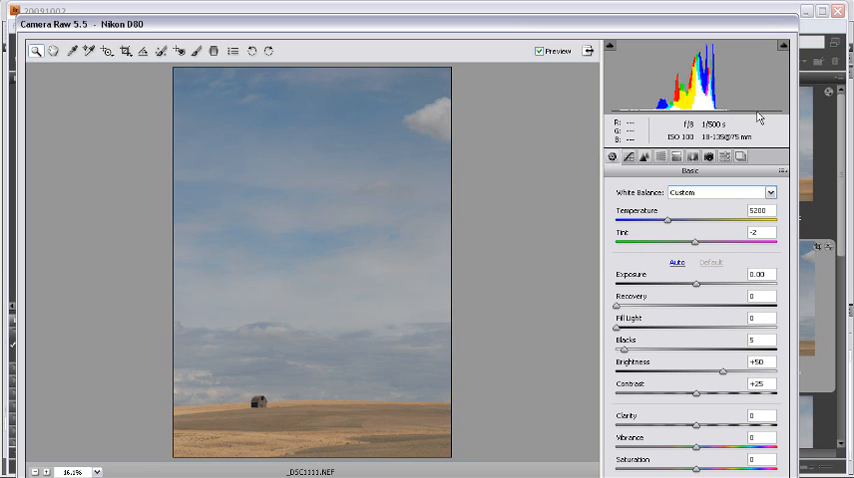
{"action": "mouse_move", "coordinate": [736, 112]}
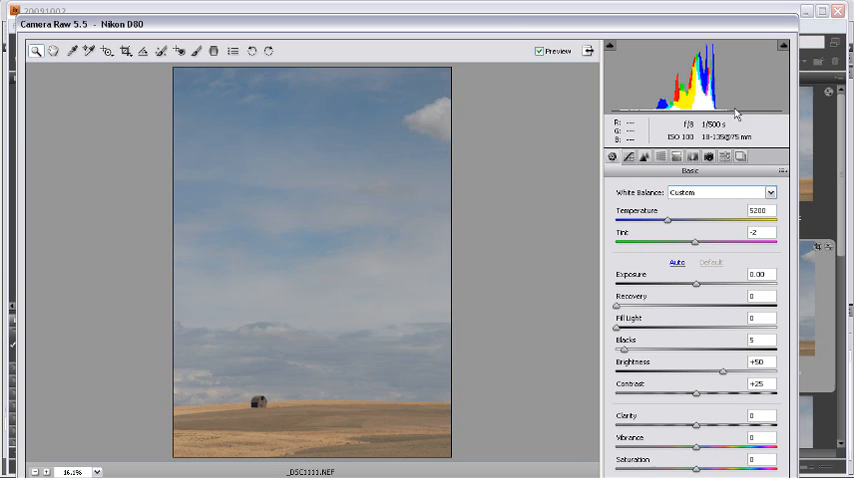
{"action": "mouse_move", "coordinate": [720, 112]}
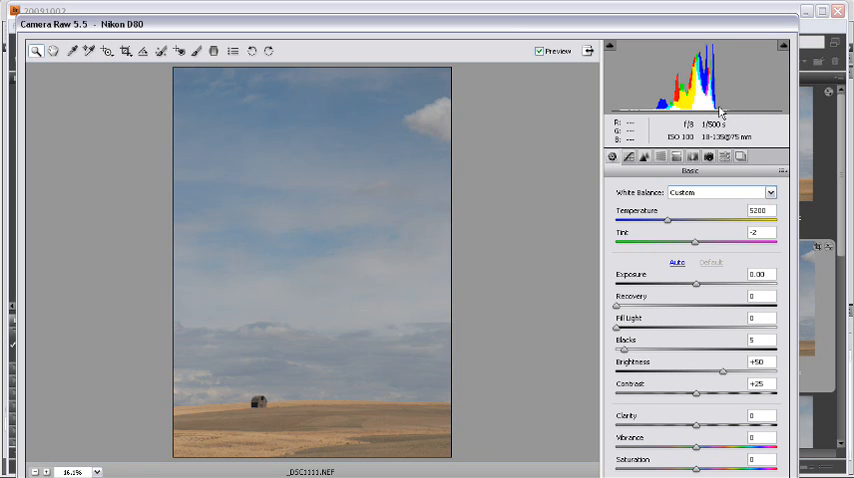
{"action": "mouse_move", "coordinate": [616, 118]}
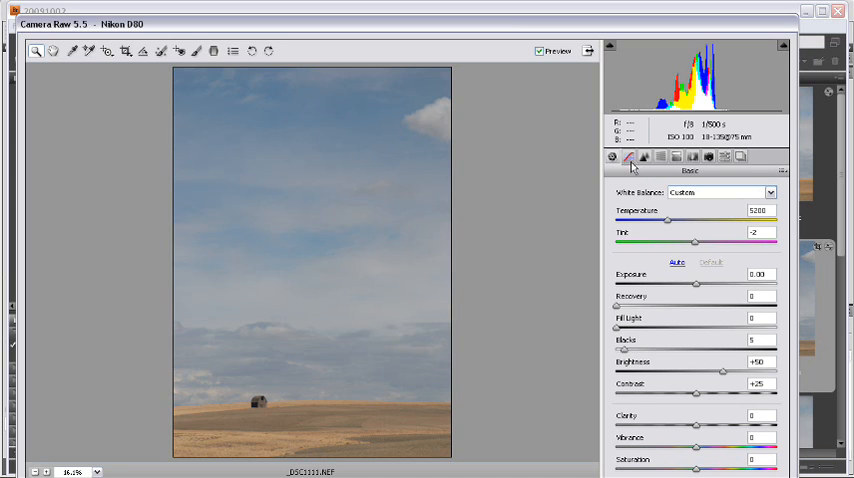
Review the photo's tone curve in Camera Raw, then return to the basic settings.
{"action": "left_click", "coordinate": [644, 156]}
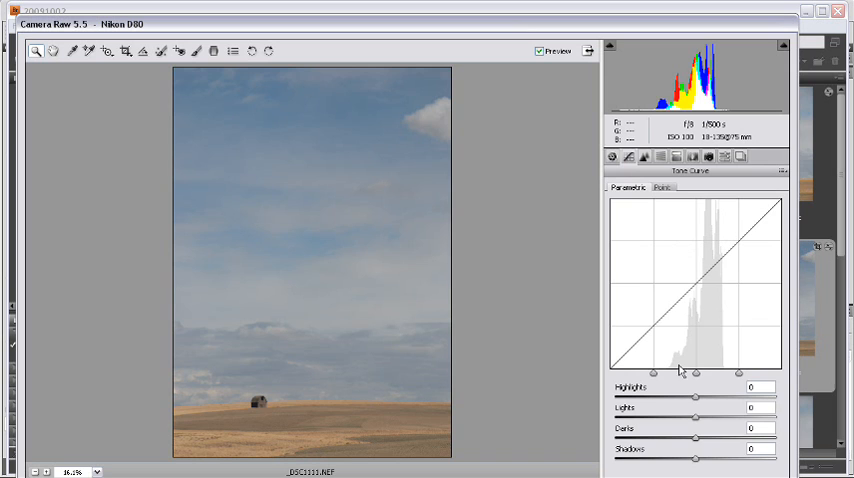
{"action": "left_click", "coordinate": [612, 156]}
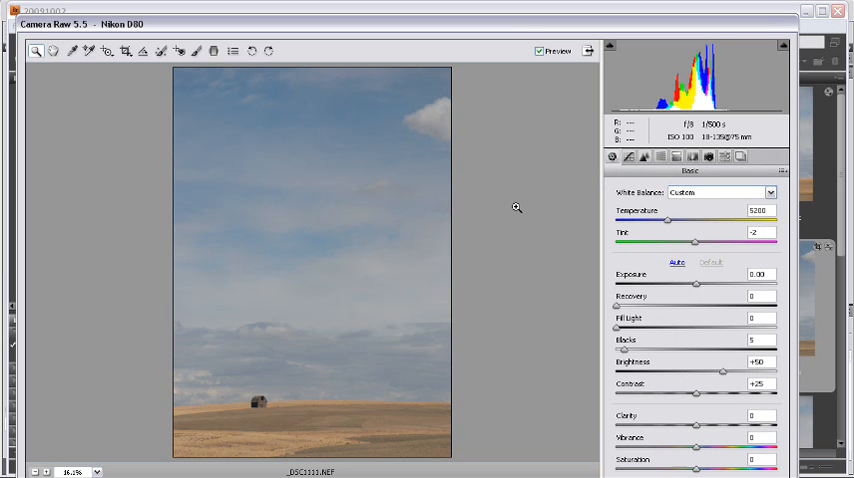
{"action": "mouse_move", "coordinate": [464, 114]}
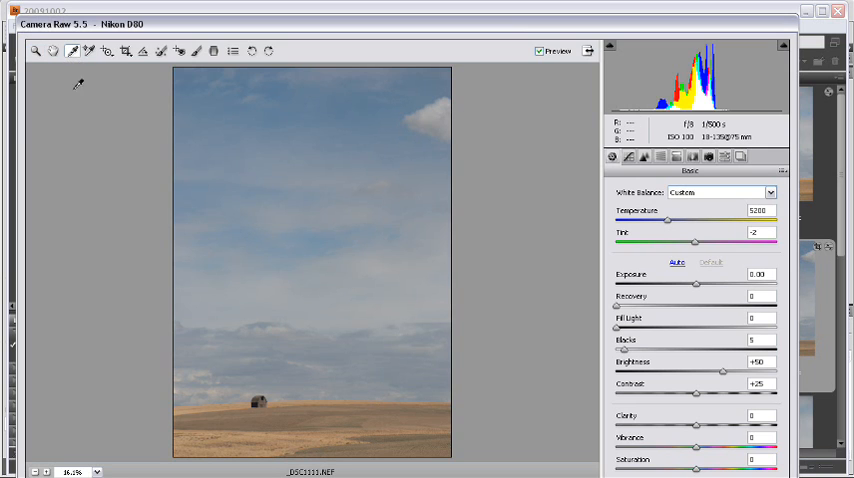
{"action": "mouse_move", "coordinate": [492, 108]}
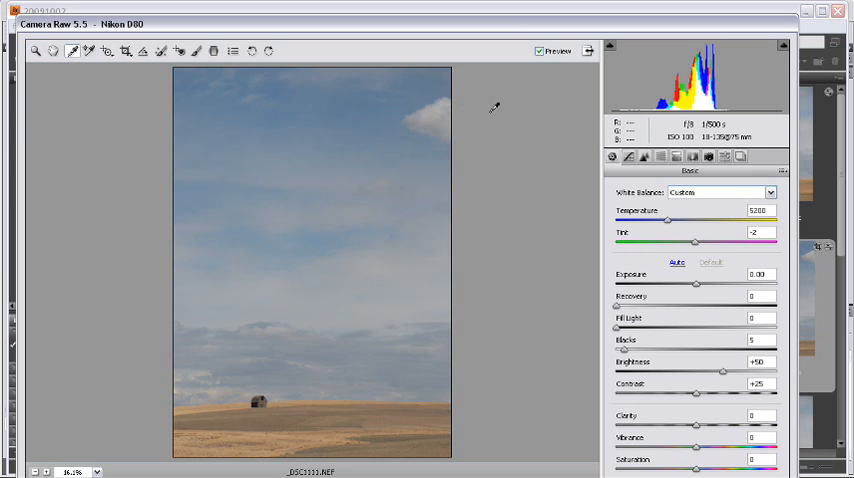
{"action": "mouse_move", "coordinate": [614, 142]}
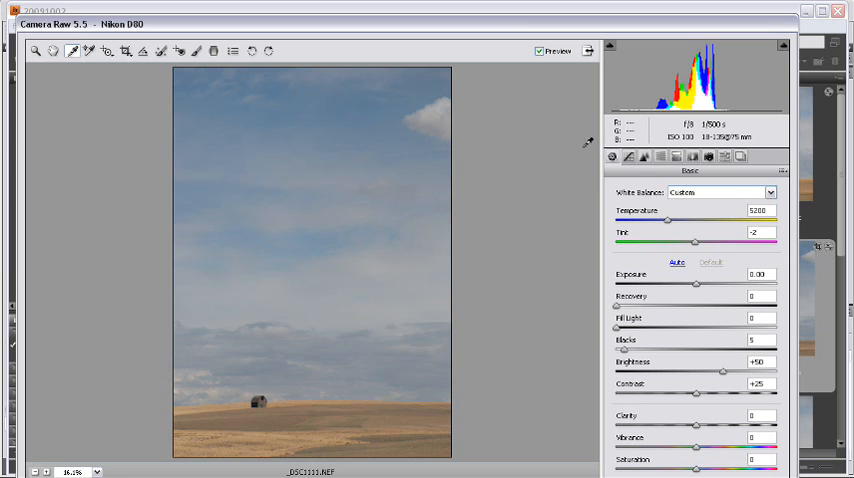
{"action": "mouse_move", "coordinate": [430, 116]}
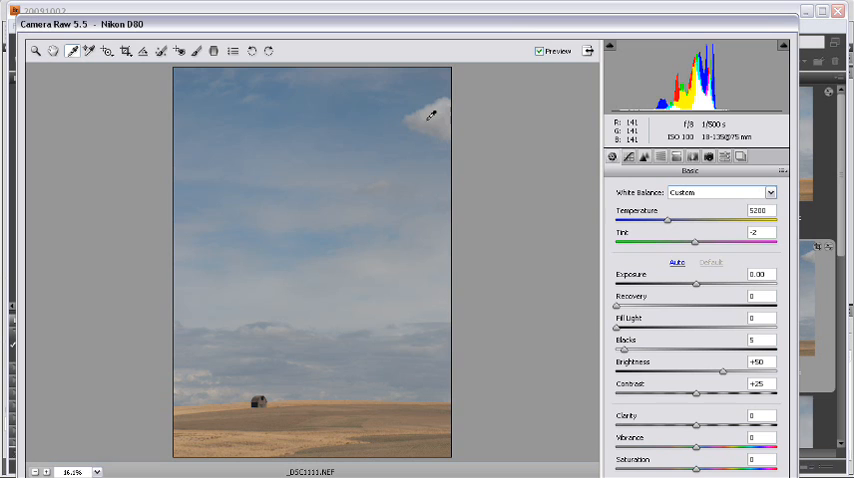
{"action": "mouse_move", "coordinate": [432, 112]}
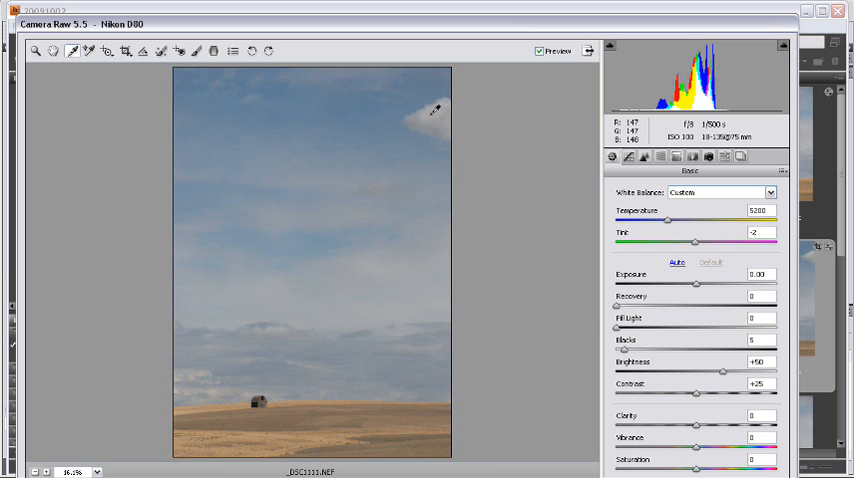
{"action": "mouse_move", "coordinate": [428, 112]}
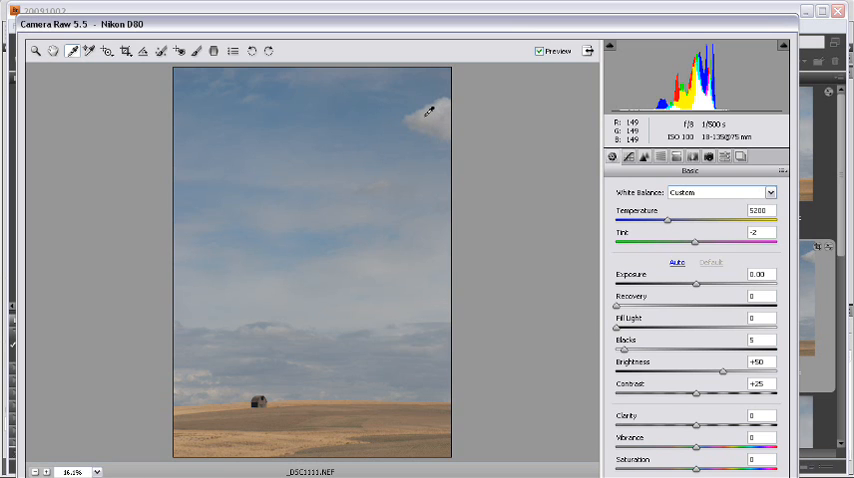
{"action": "mouse_move", "coordinate": [436, 108]}
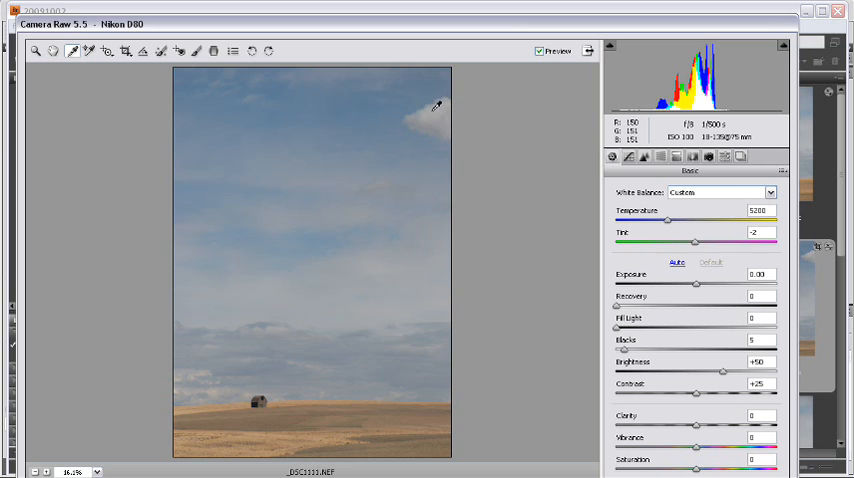
{"action": "mouse_move", "coordinate": [436, 112]}
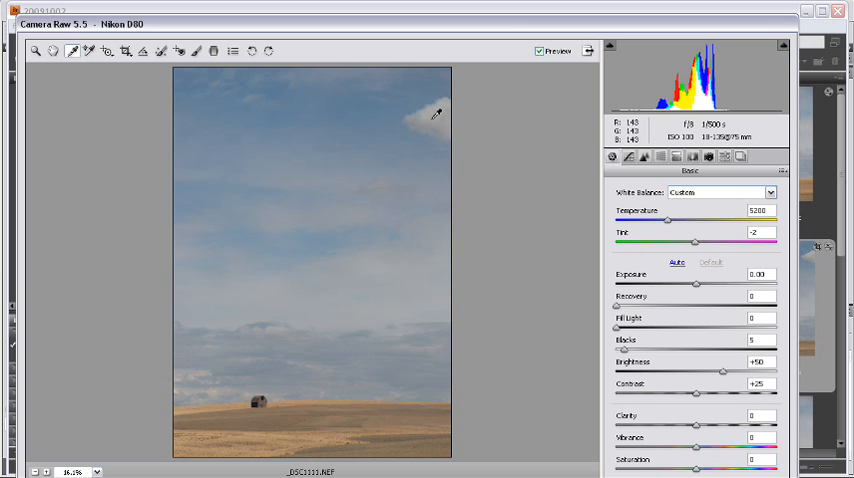
{"action": "mouse_move", "coordinate": [432, 118]}
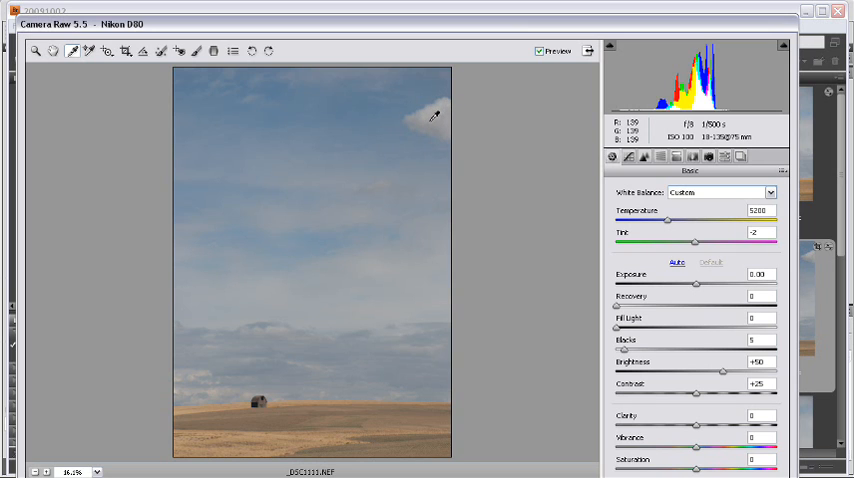
{"action": "mouse_move", "coordinate": [424, 112]}
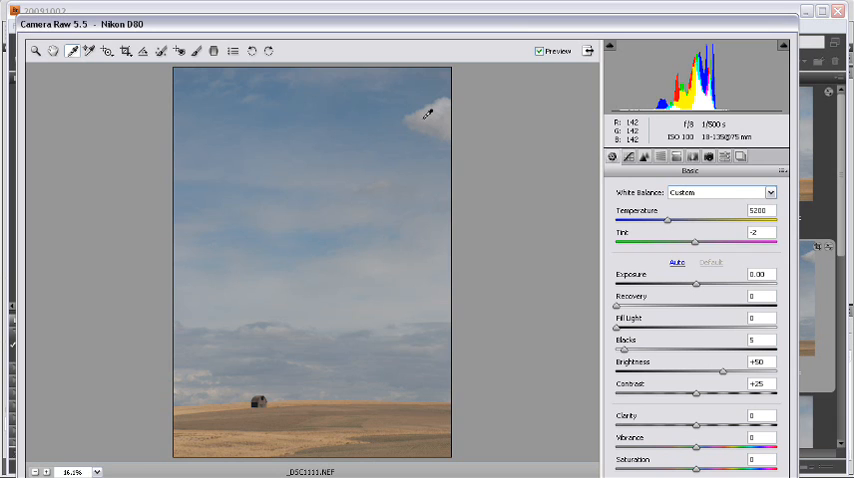
{"action": "mouse_move", "coordinate": [428, 112]}
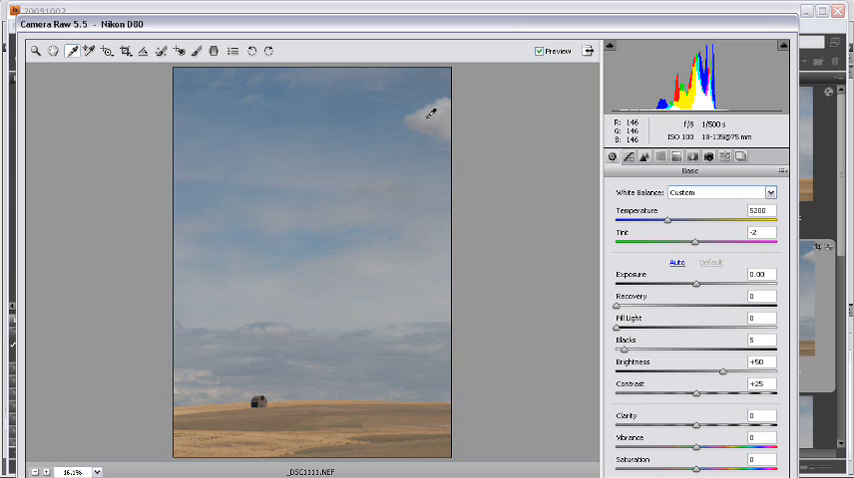
{"action": "mouse_move", "coordinate": [484, 52]}
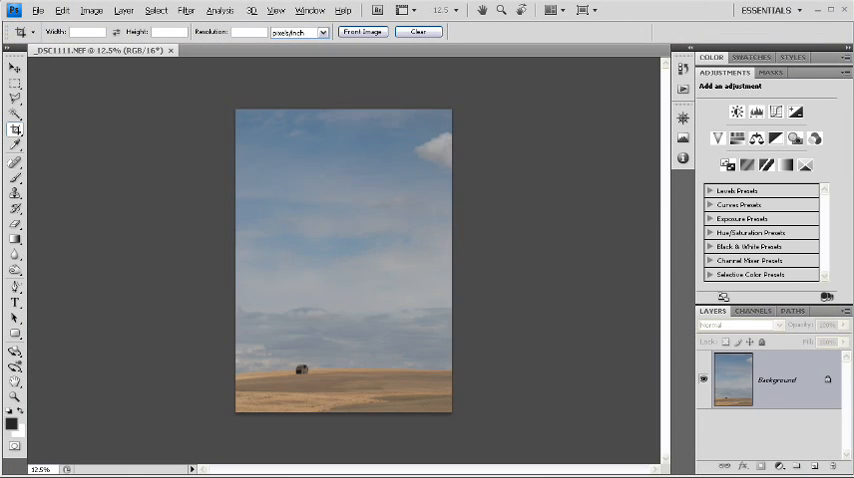
{"action": "mouse_move", "coordinate": [544, 284]}
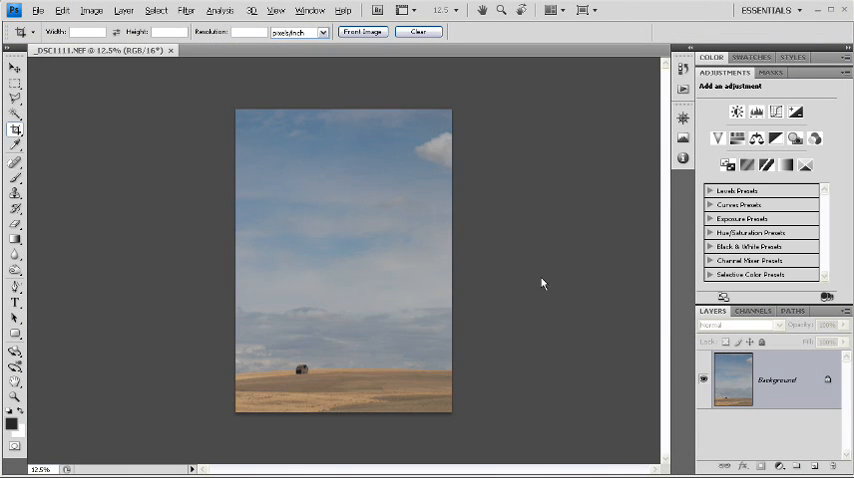
{"action": "mouse_move", "coordinate": [548, 272]}
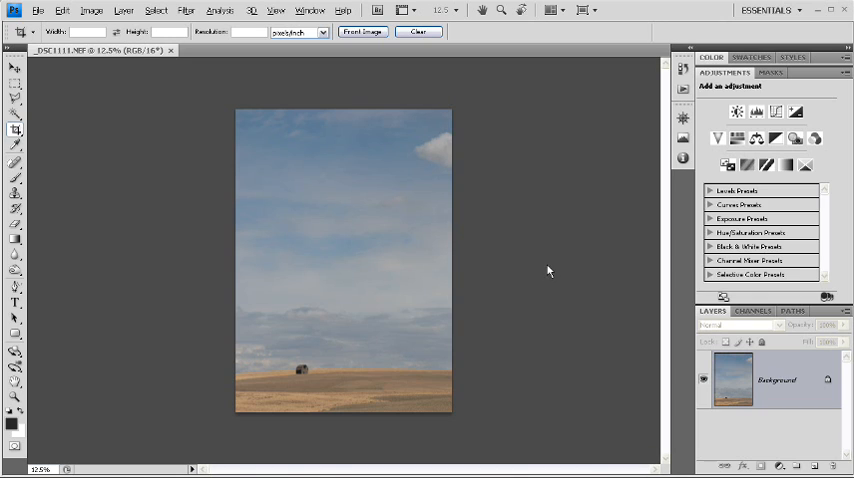
{"action": "mouse_move", "coordinate": [544, 272]}
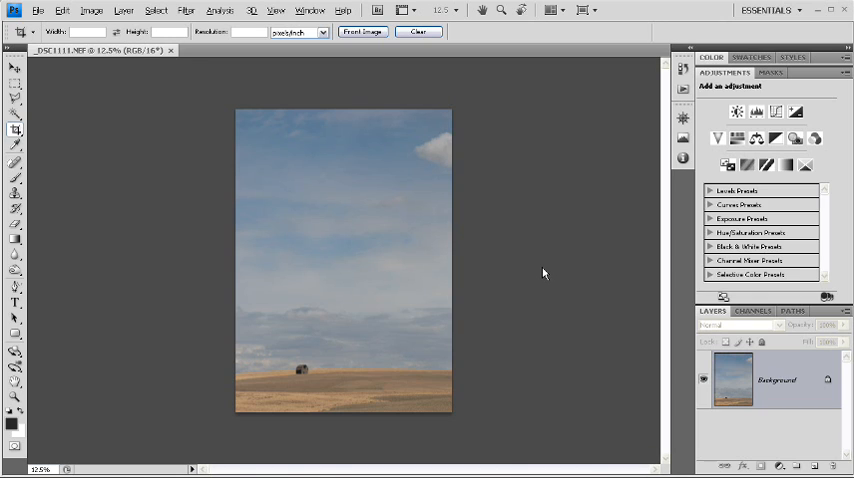
{"action": "mouse_move", "coordinate": [684, 388]}
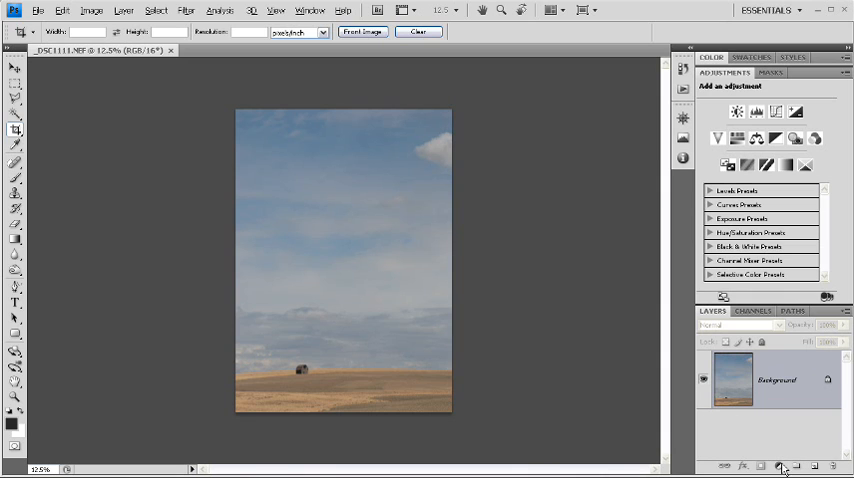
Add a Curves adjustment layer above the Background layer.
{"action": "left_click", "coordinate": [780, 466]}
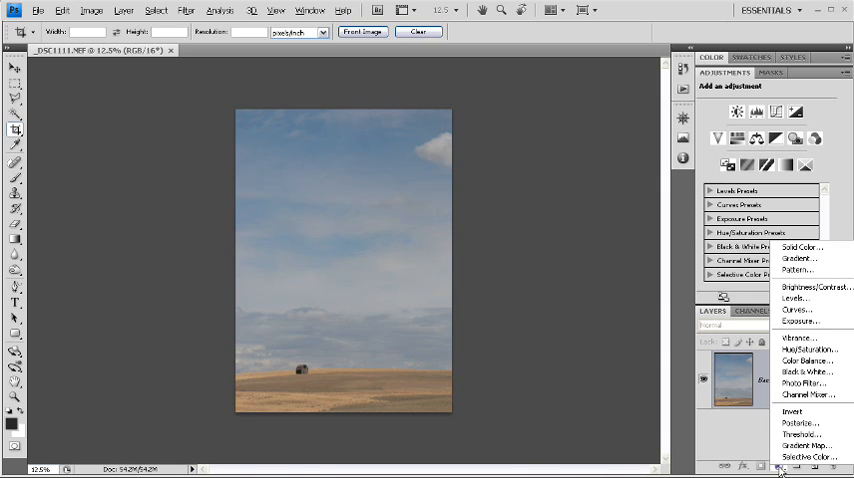
{"action": "mouse_move", "coordinate": [796, 310]}
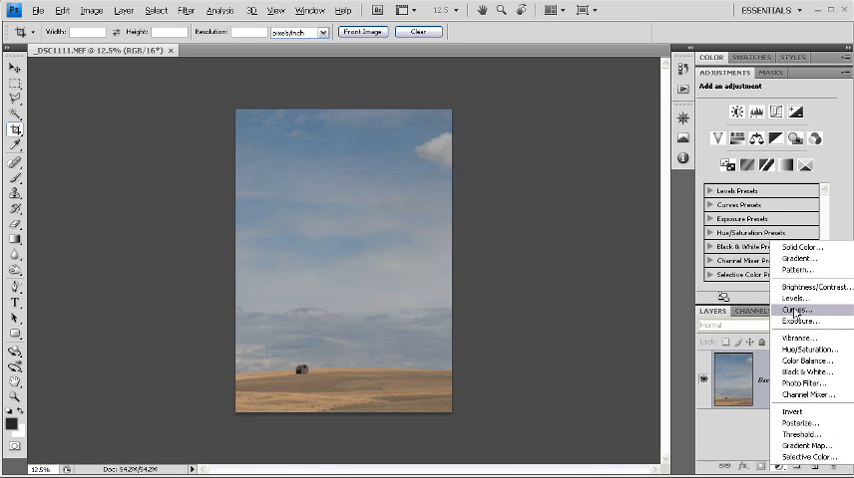
{"action": "mouse_move", "coordinate": [796, 316]}
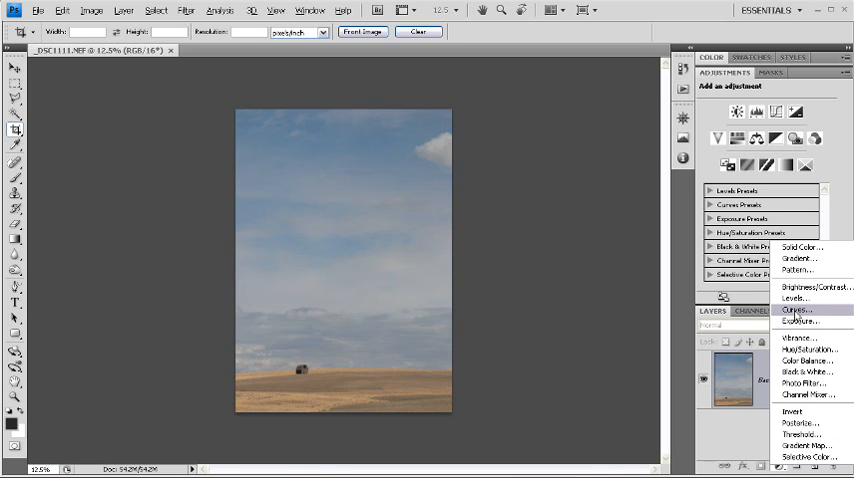
{"action": "mouse_move", "coordinate": [796, 312]}
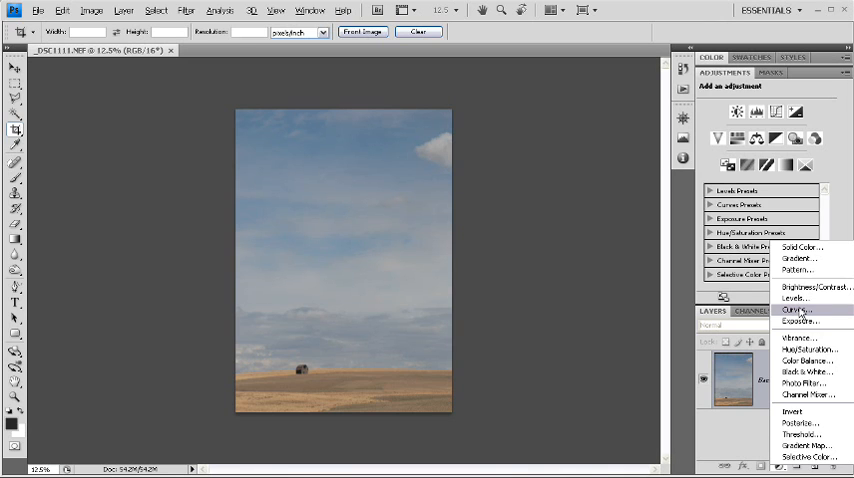
{"action": "left_click", "coordinate": [792, 308]}
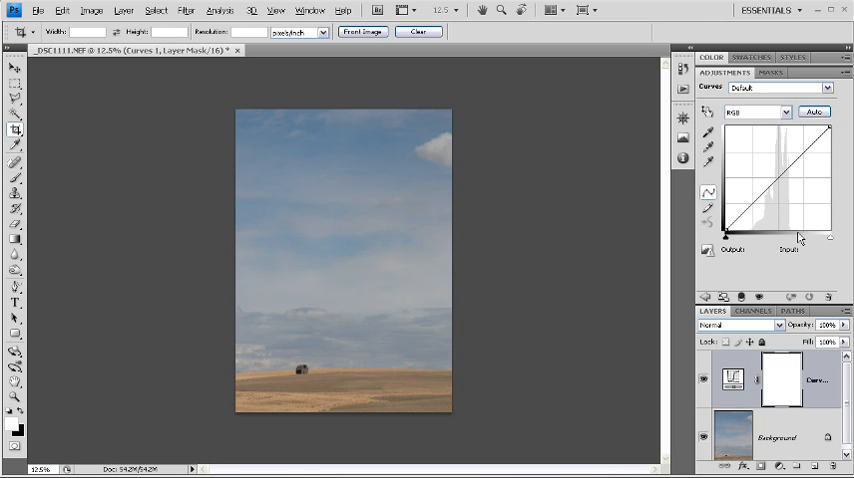
{"action": "mouse_move", "coordinate": [796, 238]}
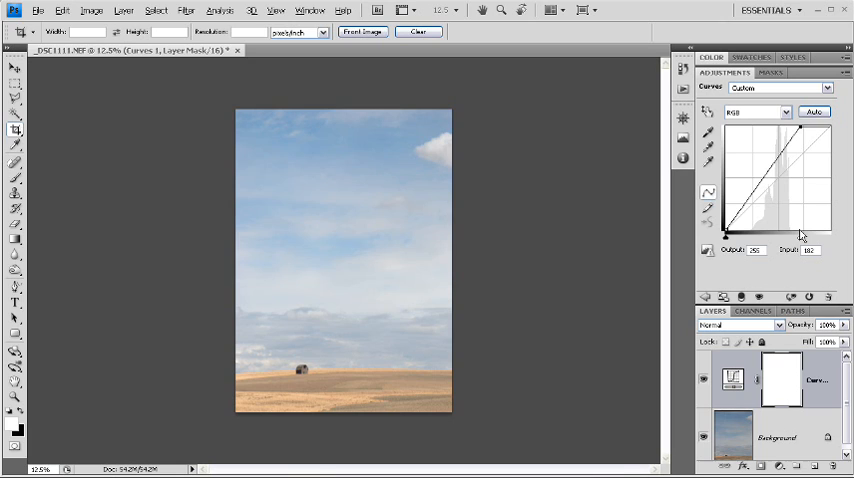
{"action": "mouse_move", "coordinate": [784, 190]}
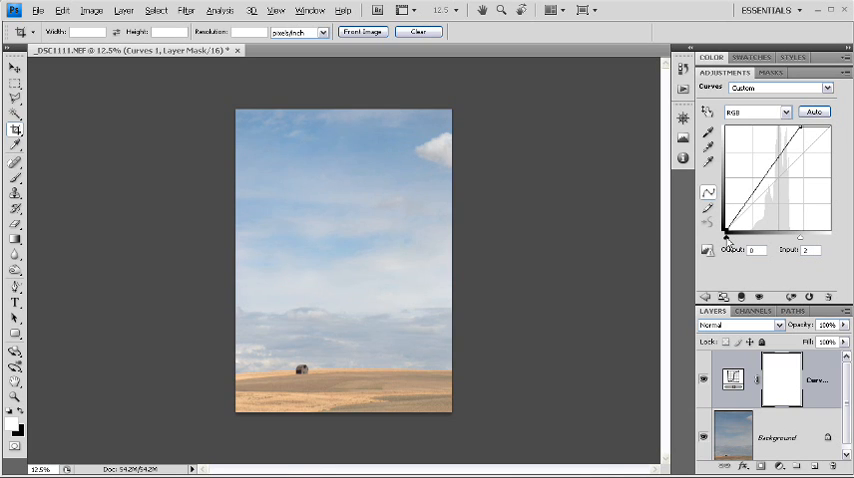
Pull the curve's black point inward to deepen shadows and boost contrast.
{"action": "left_click_drag", "start_coordinate": [726, 234], "coordinate": [734, 234]}
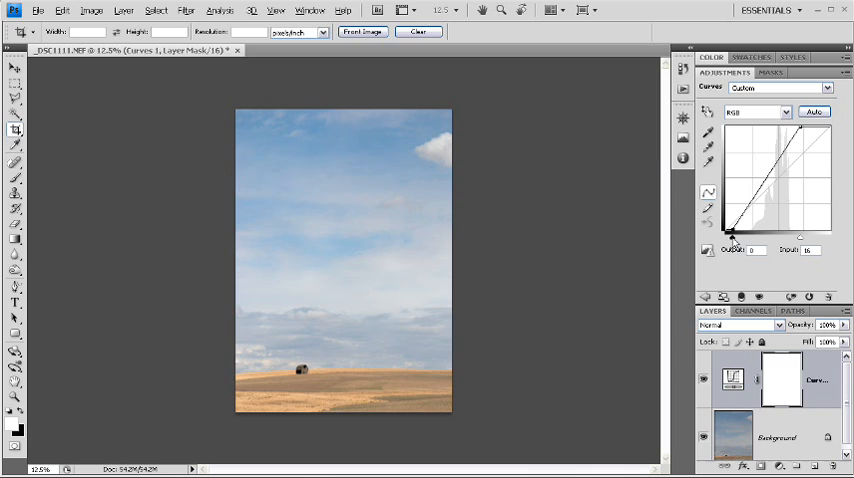
{"action": "left_click_drag", "start_coordinate": [732, 236], "coordinate": [736, 232]}
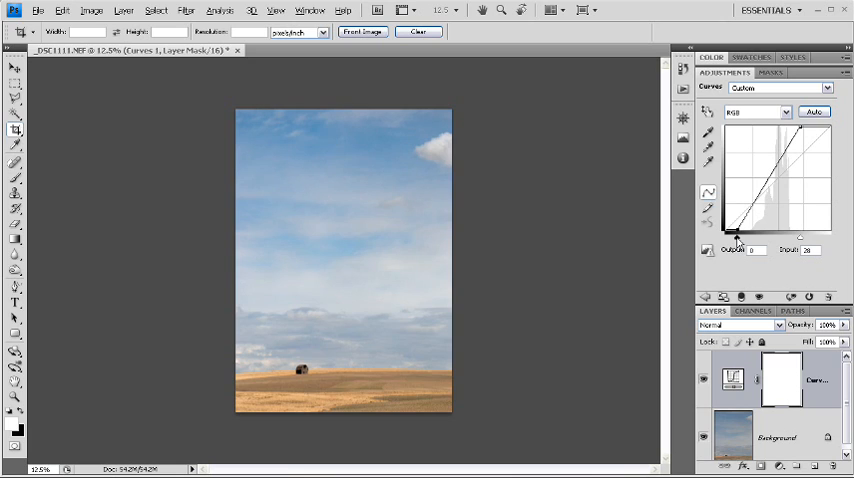
{"action": "left_click_drag", "start_coordinate": [736, 236], "coordinate": [732, 236]}
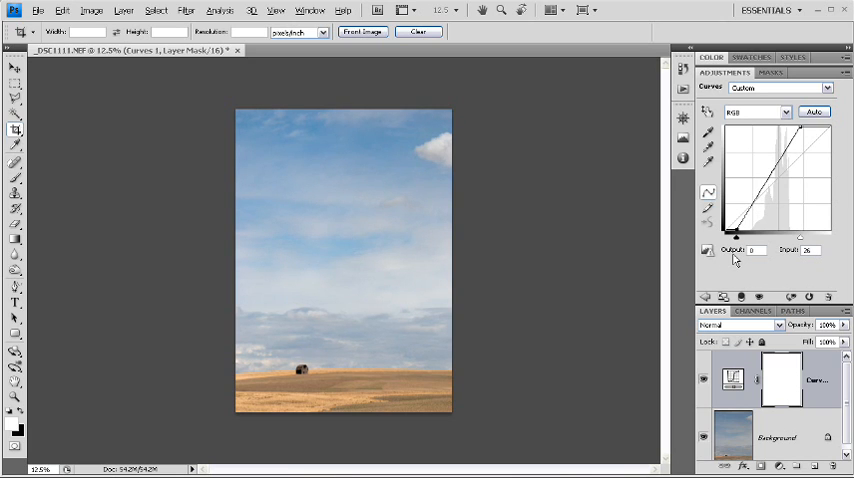
{"action": "mouse_move", "coordinate": [752, 250]}
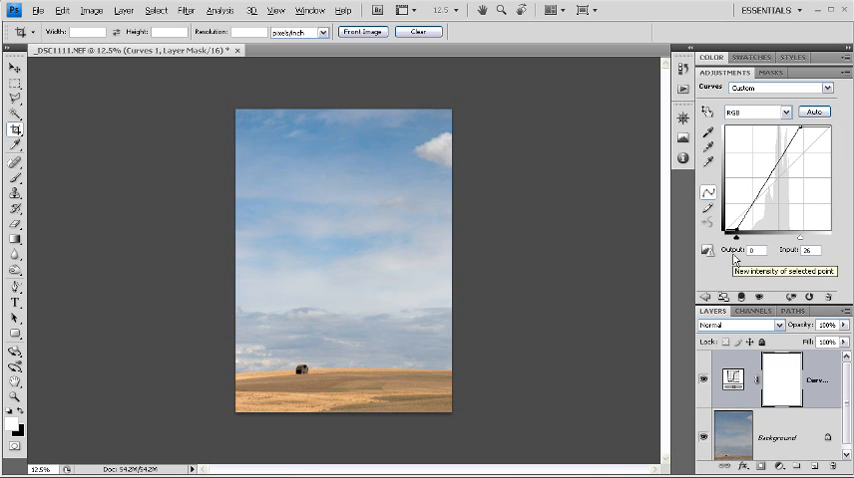
{"action": "mouse_move", "coordinate": [812, 390]}
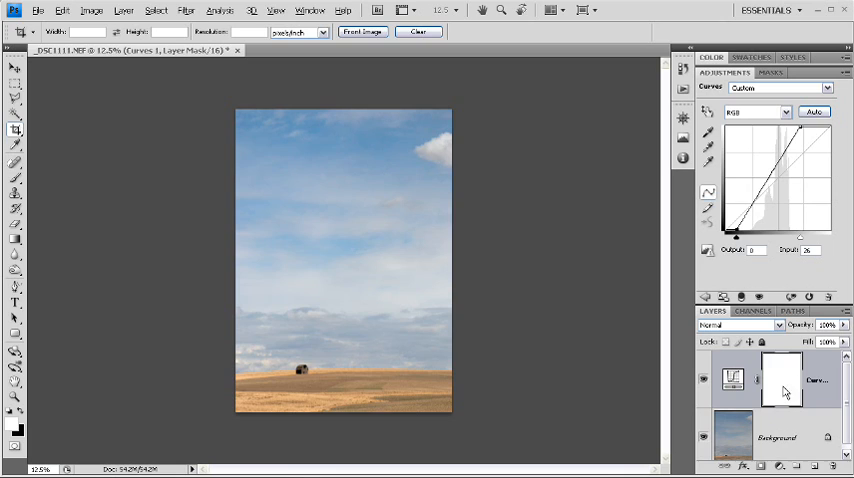
{"action": "mouse_move", "coordinate": [562, 244]}
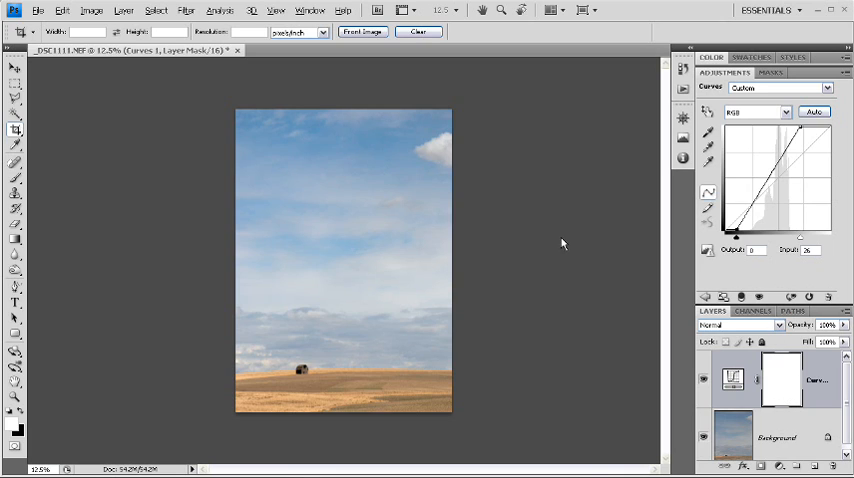
{"action": "mouse_move", "coordinate": [556, 260]}
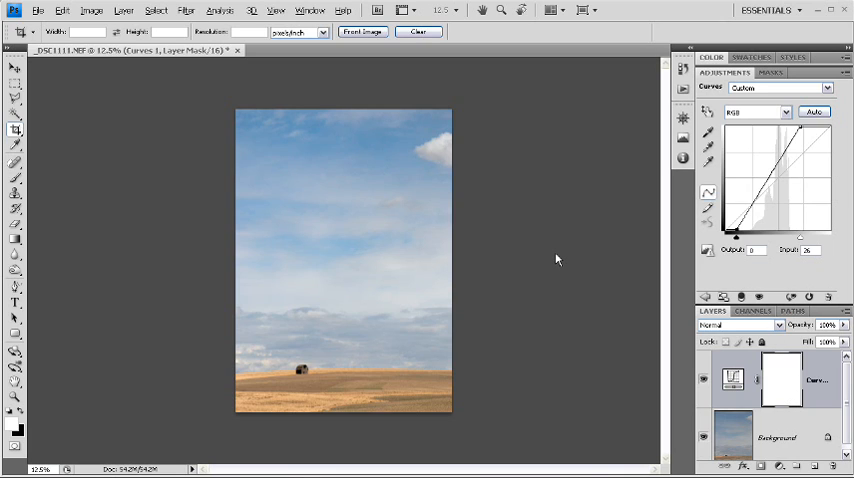
{"action": "mouse_move", "coordinate": [334, 116]}
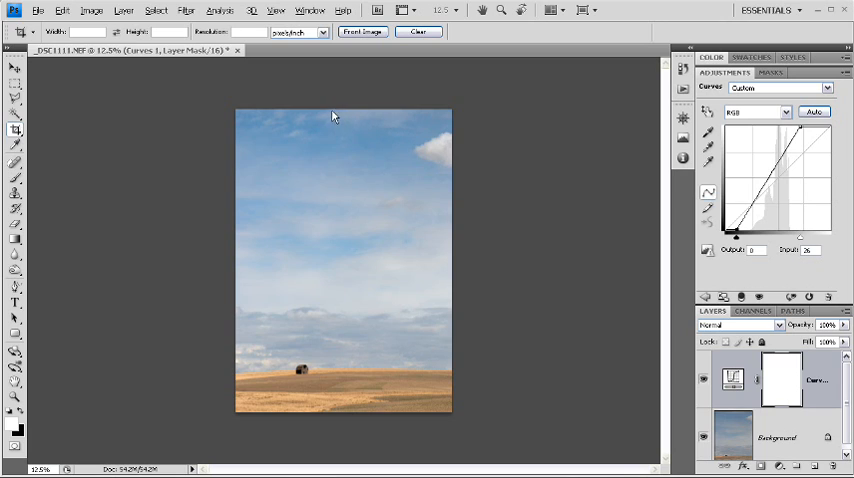
{"action": "mouse_move", "coordinate": [352, 260]}
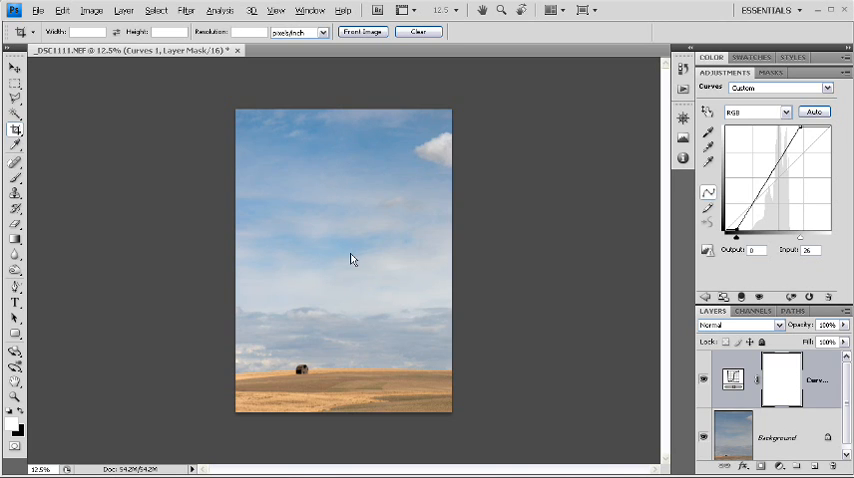
{"action": "mouse_move", "coordinate": [420, 160]}
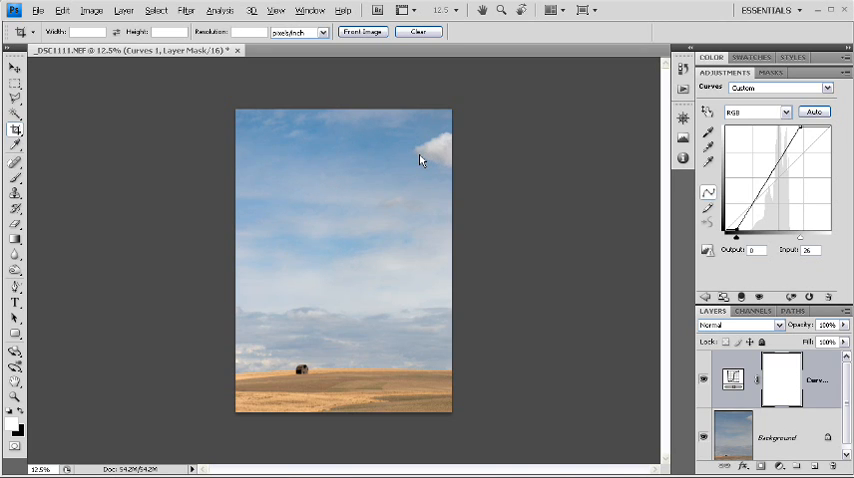
{"action": "mouse_move", "coordinate": [410, 198]}
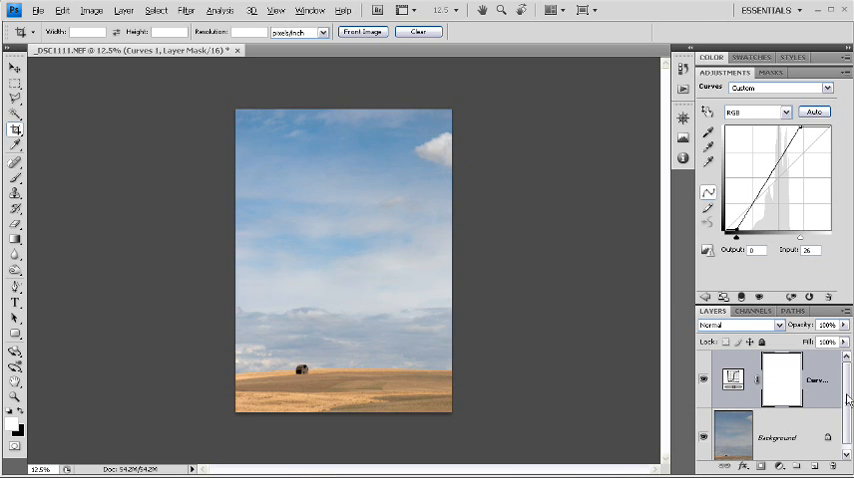
Duplicate the Background layer and set the copy's blend mode to Multiply.
{"action": "left_click", "coordinate": [776, 432]}
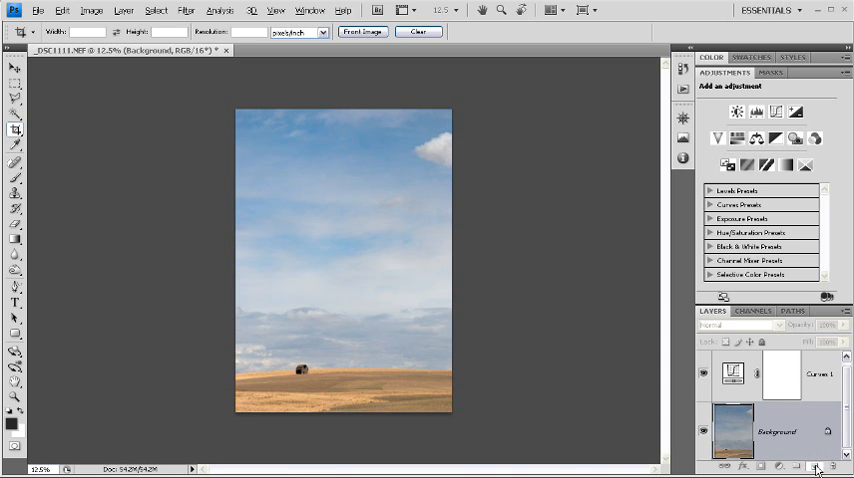
{"action": "left_click", "coordinate": [816, 468]}
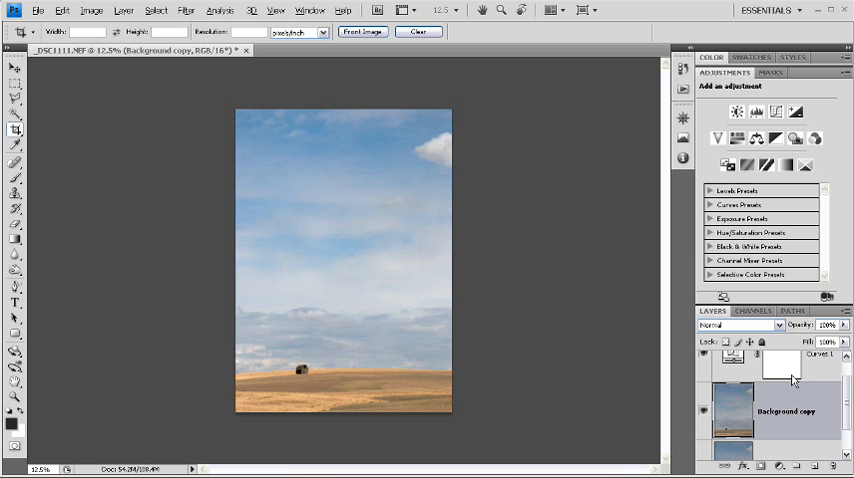
{"action": "left_click", "coordinate": [738, 324]}
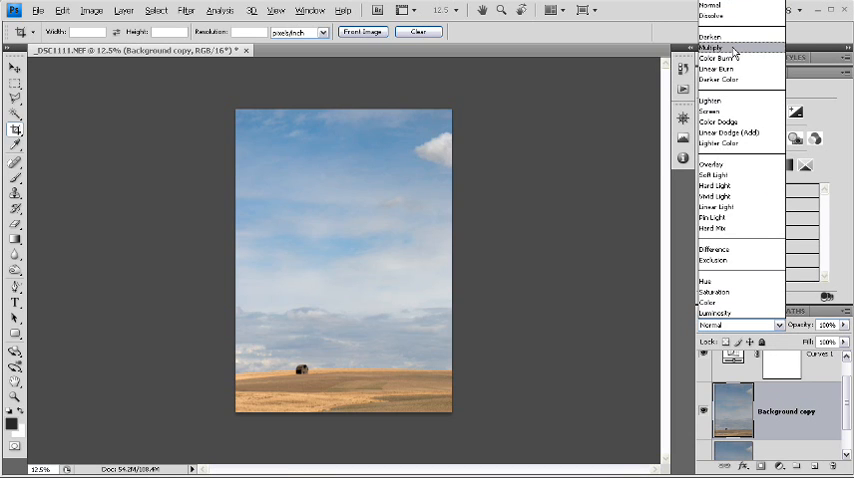
{"action": "left_click", "coordinate": [712, 48]}
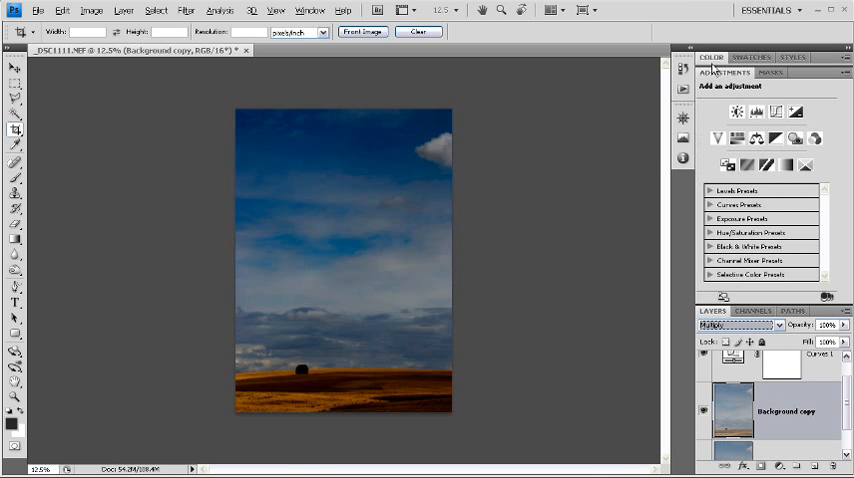
{"action": "mouse_move", "coordinate": [560, 166]}
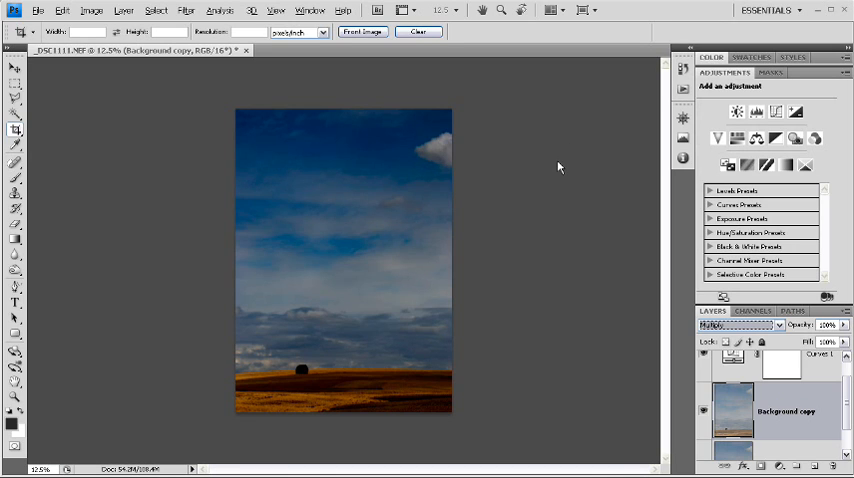
{"action": "mouse_move", "coordinate": [348, 188]}
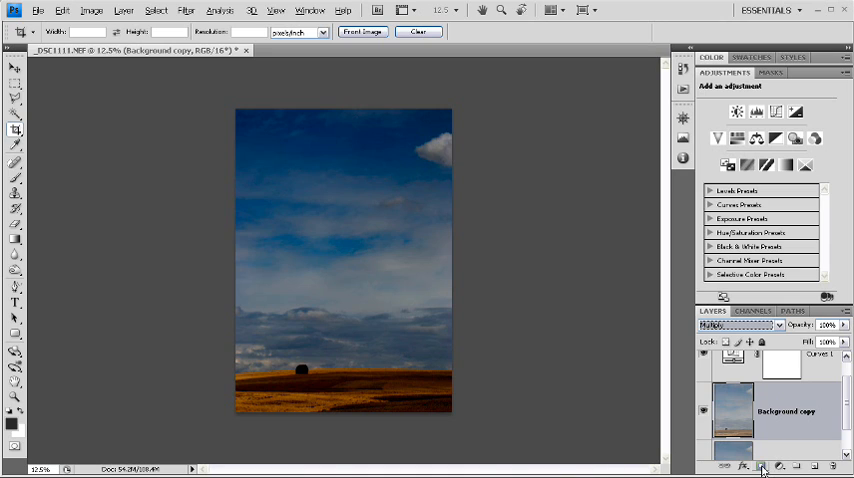
Mask the multiplied copy with a ground-to-sky gradient so only the sky darkens.
{"action": "left_click", "coordinate": [764, 466]}
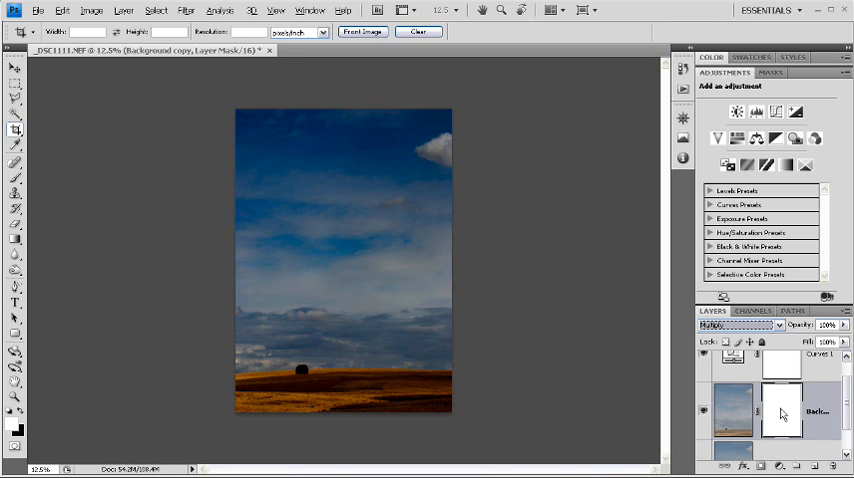
{"action": "mouse_move", "coordinate": [436, 320]}
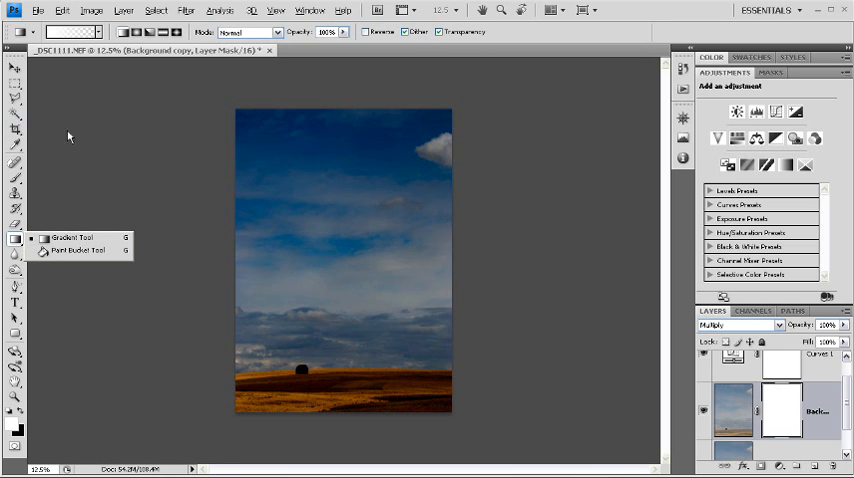
{"action": "left_click", "coordinate": [72, 32]}
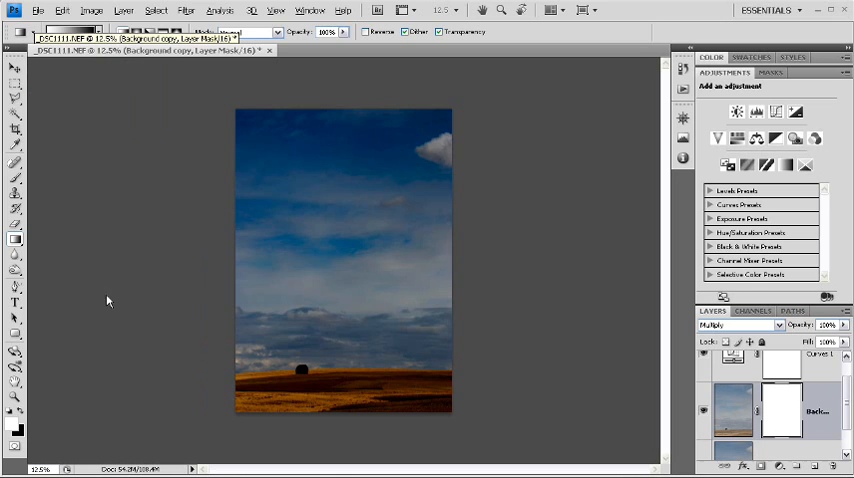
{"action": "mouse_move", "coordinate": [98, 280]}
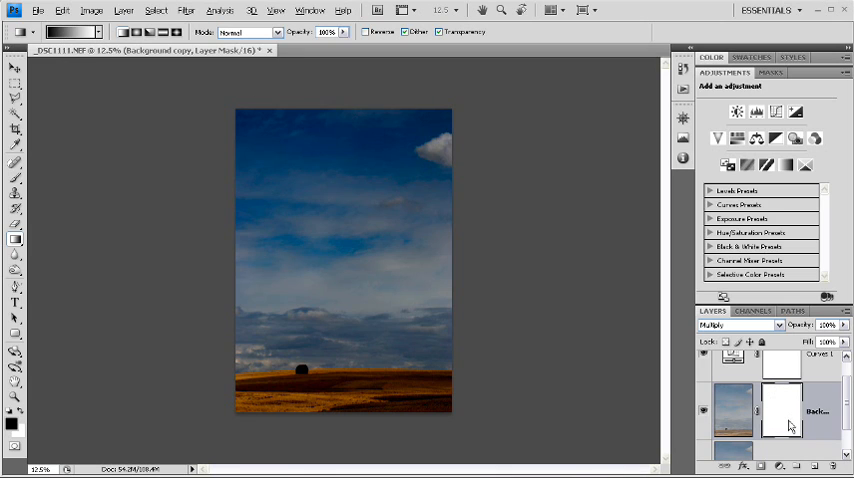
{"action": "mouse_move", "coordinate": [340, 372]}
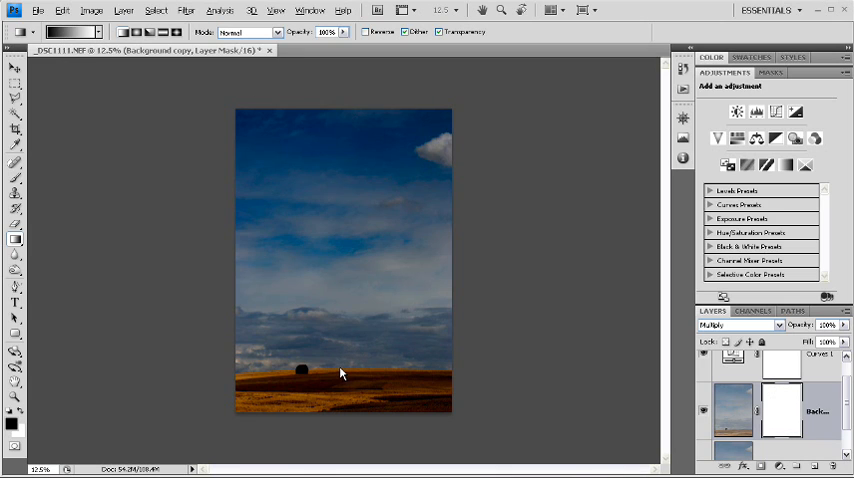
{"action": "left_click_drag", "start_coordinate": [342, 368], "coordinate": [342, 272]}
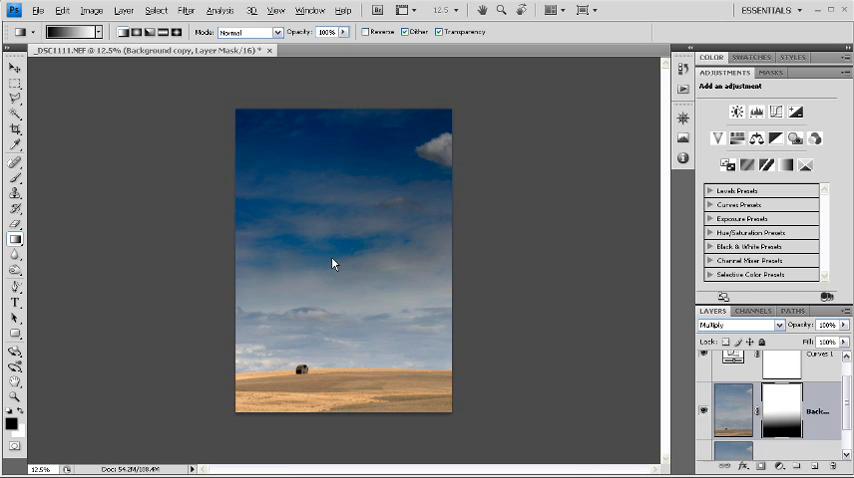
{"action": "mouse_move", "coordinate": [552, 330]}
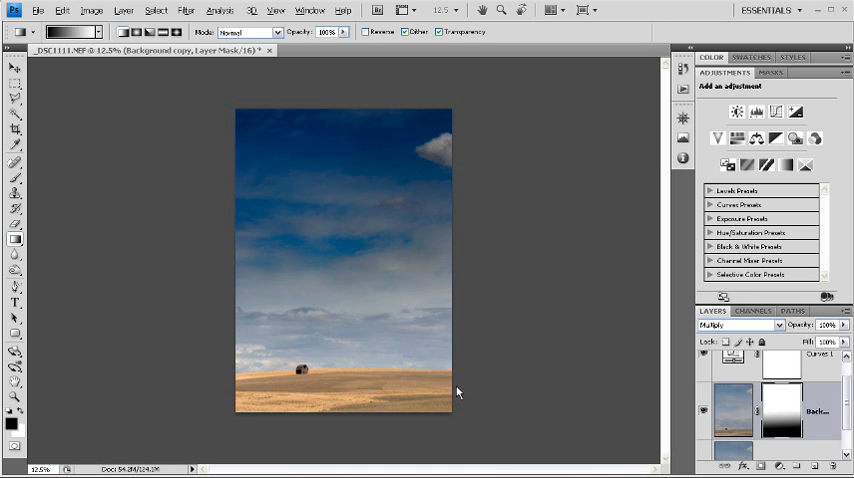
{"action": "mouse_move", "coordinate": [536, 294]}
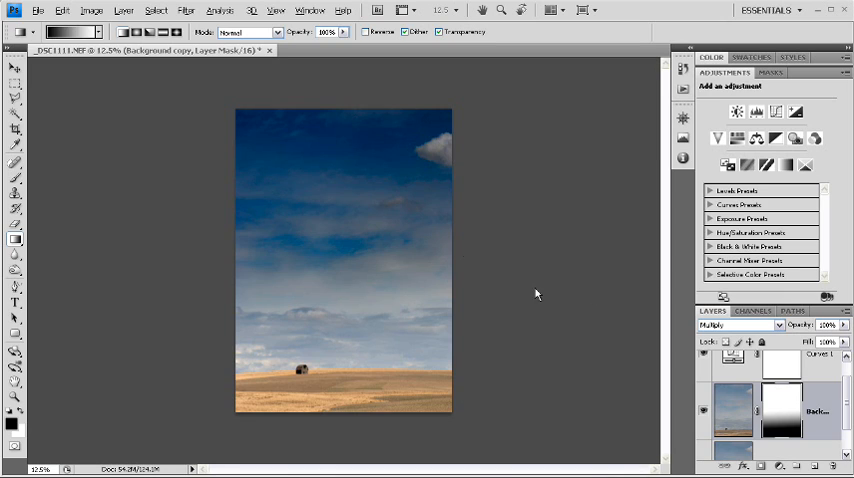
{"action": "mouse_move", "coordinate": [548, 266]}
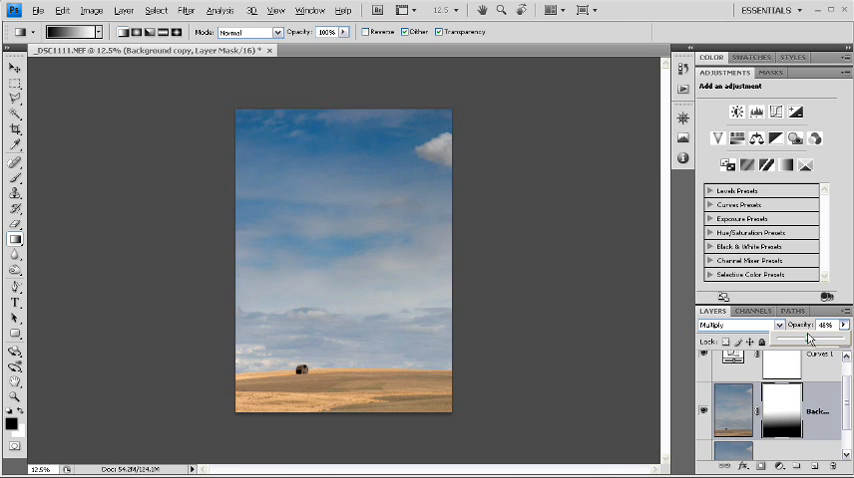
{"action": "mouse_move", "coordinate": [796, 350]}
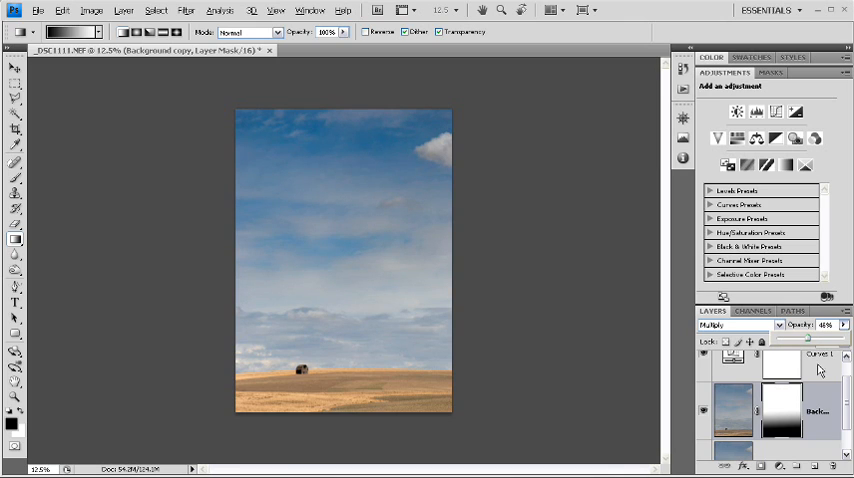
{"action": "mouse_move", "coordinate": [480, 176]}
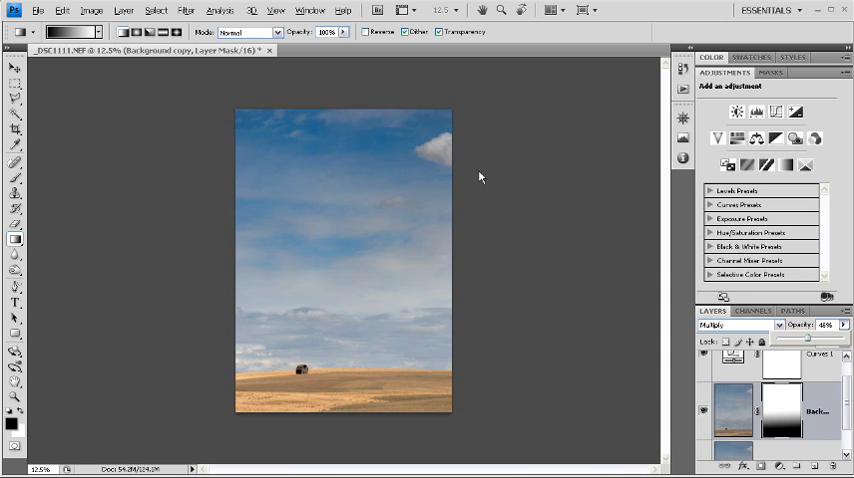
{"action": "mouse_move", "coordinate": [444, 148]}
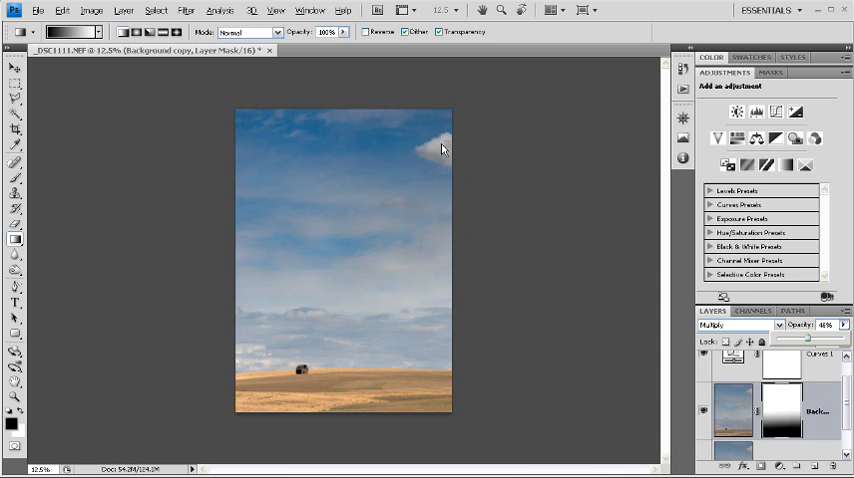
{"action": "mouse_move", "coordinate": [444, 204]}
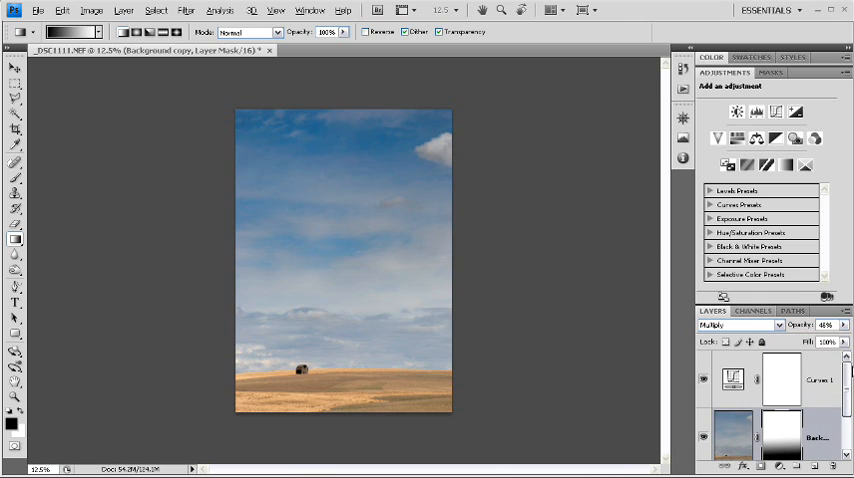
Bend the second Curves layer into an S-shape for a deeper, contrasty blue sky.
{"action": "left_click", "coordinate": [818, 380]}
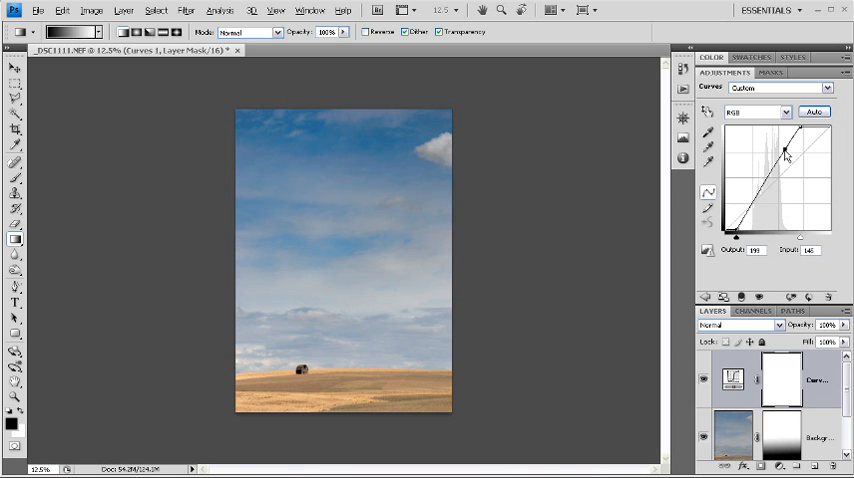
{"action": "left_click_drag", "start_coordinate": [788, 156], "coordinate": [784, 150]}
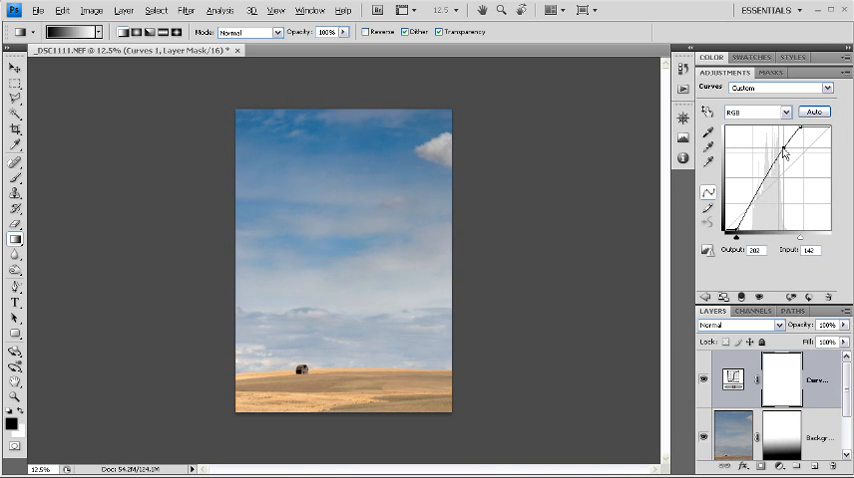
{"action": "left_click_drag", "start_coordinate": [784, 152], "coordinate": [778, 164]}
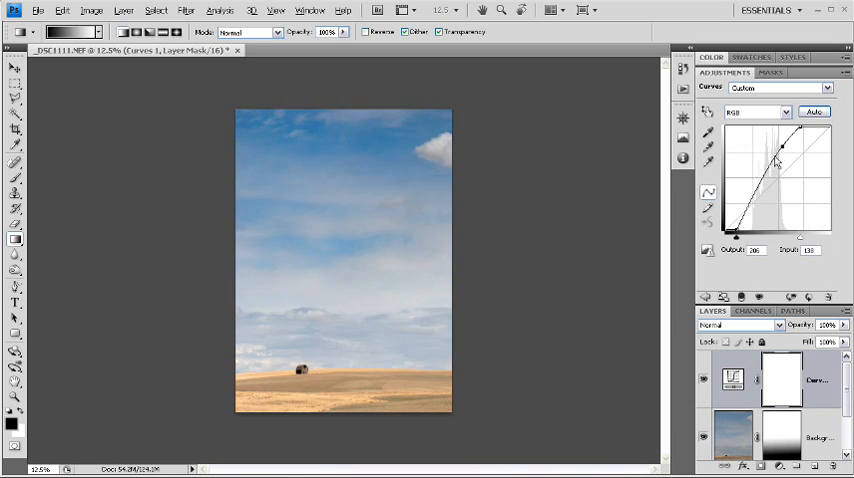
{"action": "left_click_drag", "start_coordinate": [776, 164], "coordinate": [748, 212]}
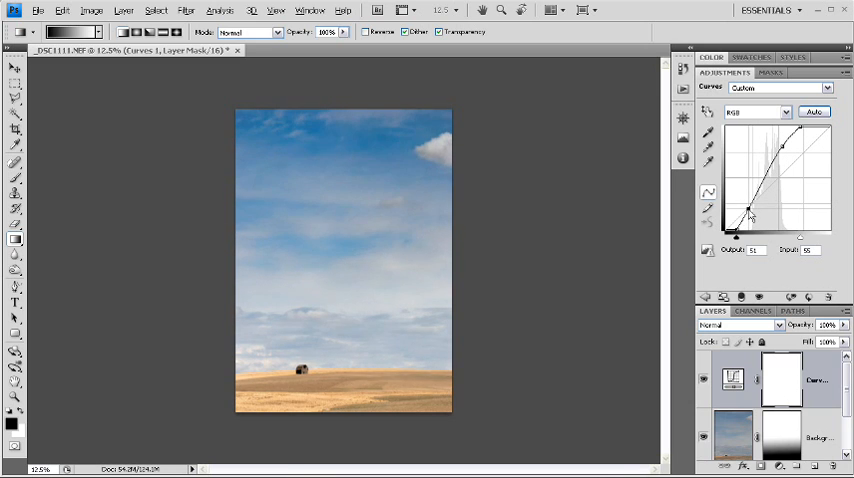
{"action": "left_click_drag", "start_coordinate": [748, 212], "coordinate": [752, 216]}
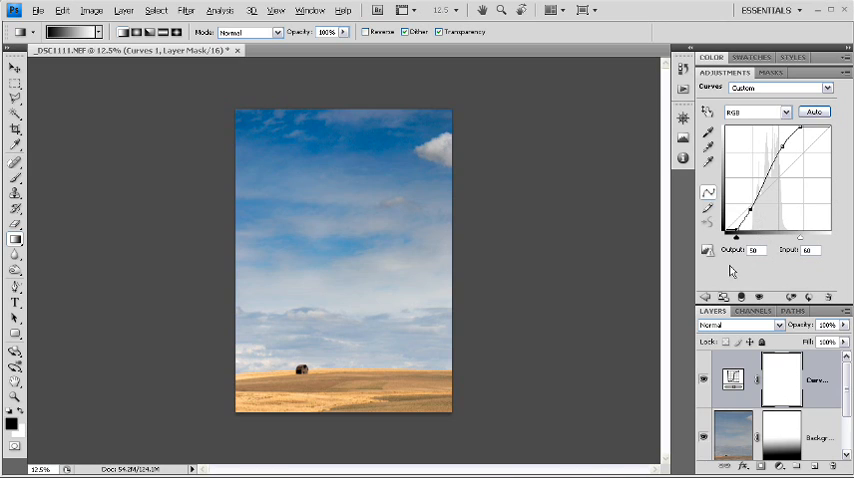
{"action": "mouse_move", "coordinate": [410, 154]}
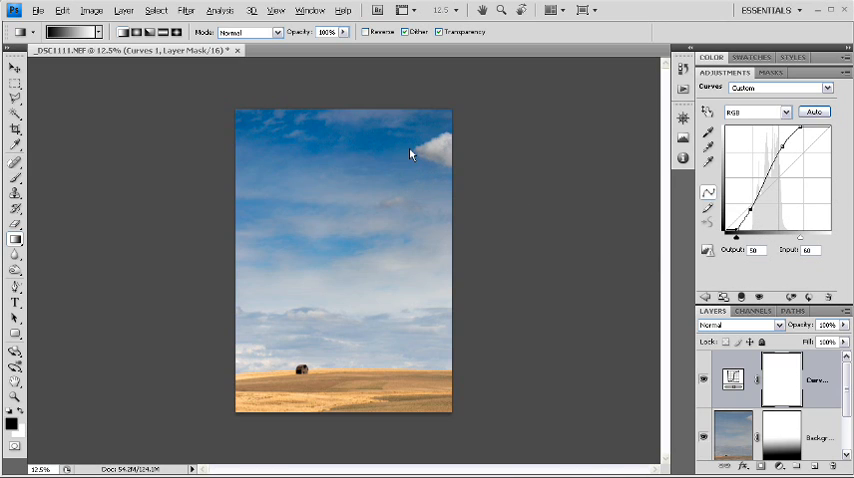
{"action": "mouse_move", "coordinate": [340, 184]}
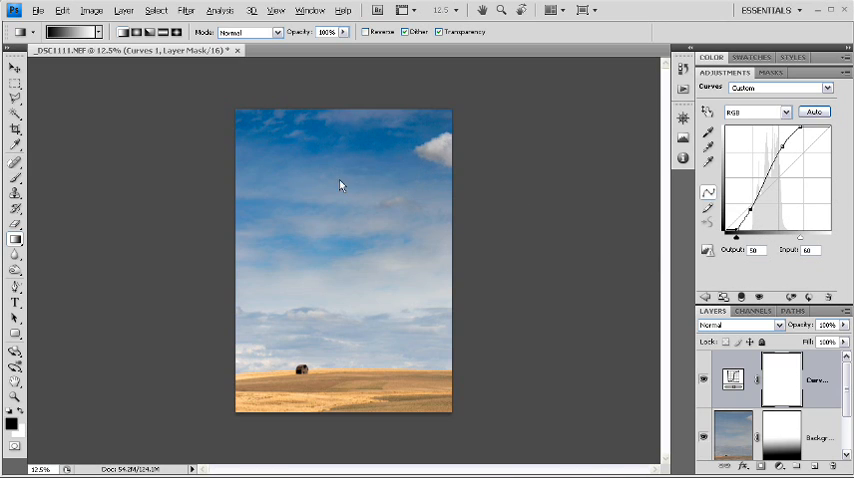
{"action": "mouse_move", "coordinate": [420, 158]}
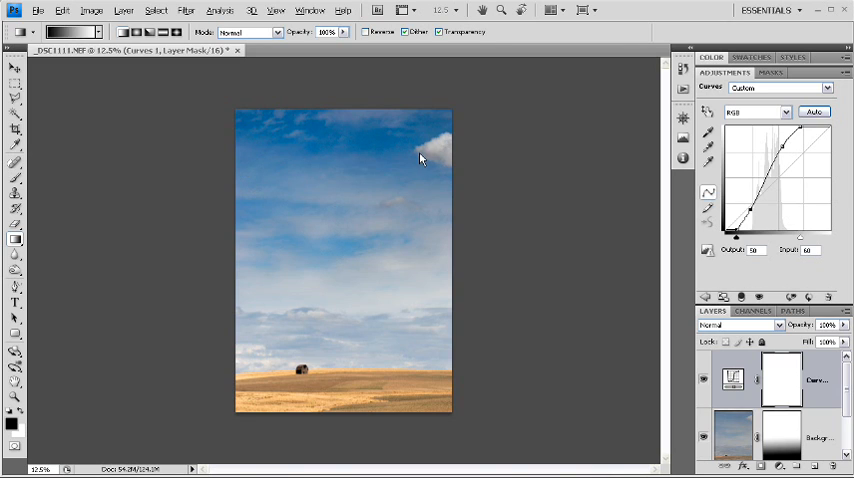
{"action": "mouse_move", "coordinate": [256, 382]}
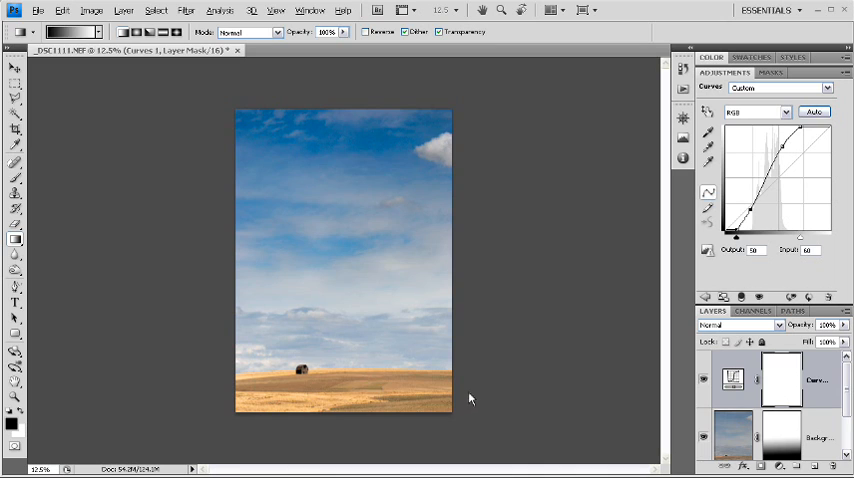
{"action": "mouse_move", "coordinate": [280, 402]}
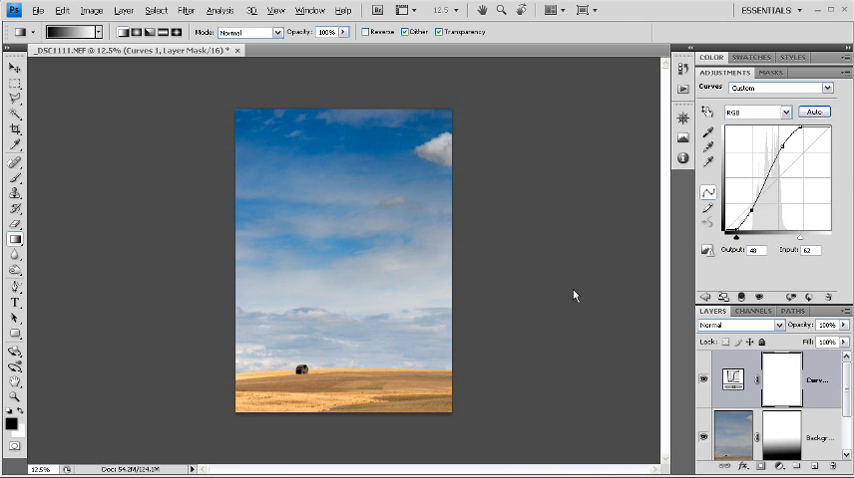
{"action": "mouse_move", "coordinate": [572, 286]}
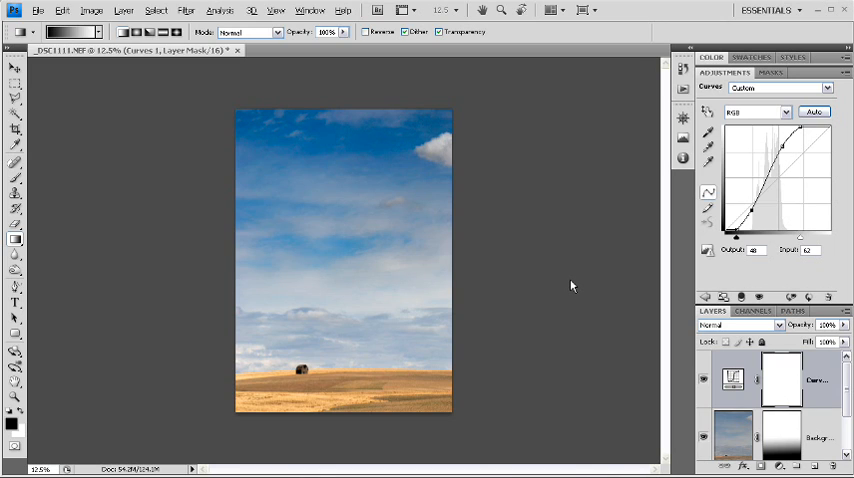
{"action": "mouse_move", "coordinate": [348, 196]}
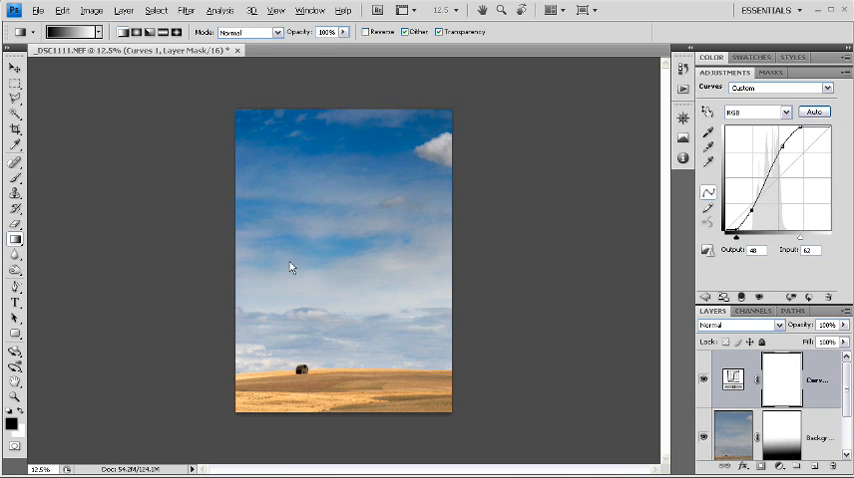
{"action": "mouse_move", "coordinate": [340, 236]}
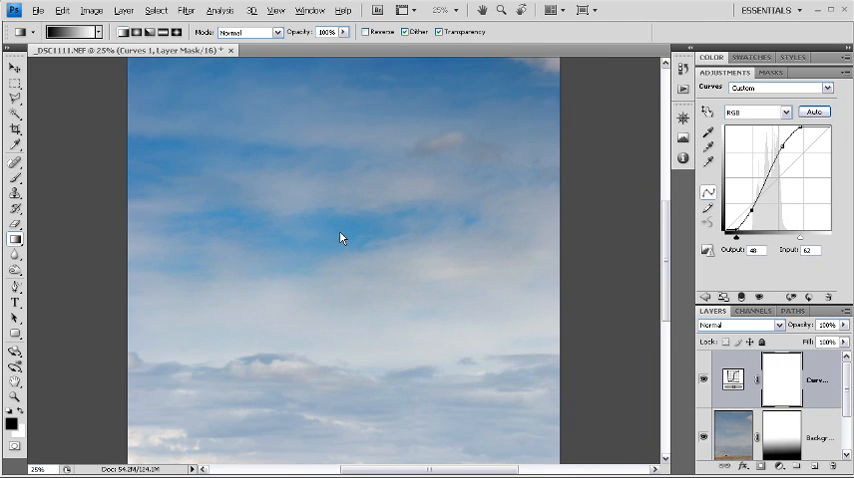
{"action": "mouse_move", "coordinate": [320, 256]}
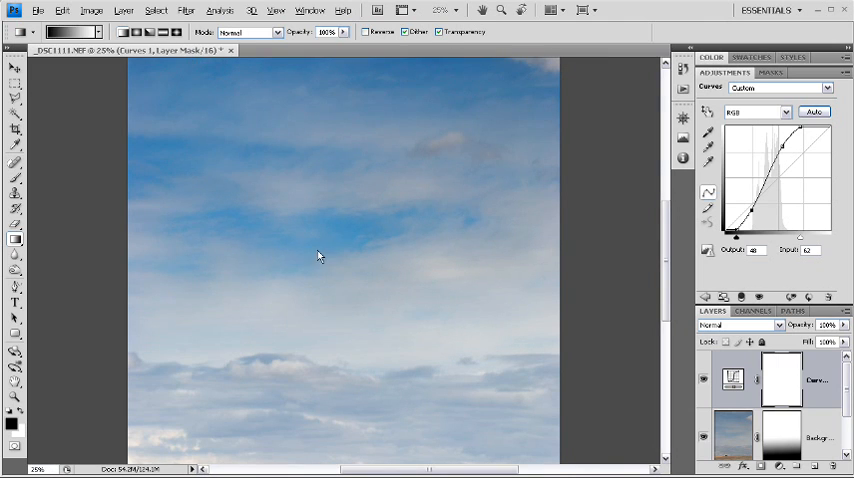
{"action": "mouse_move", "coordinate": [336, 244]}
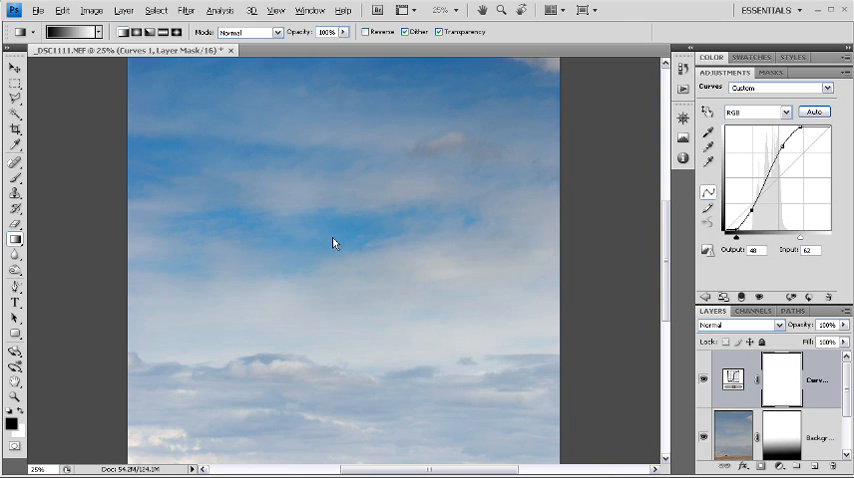
{"action": "mouse_move", "coordinate": [374, 258]}
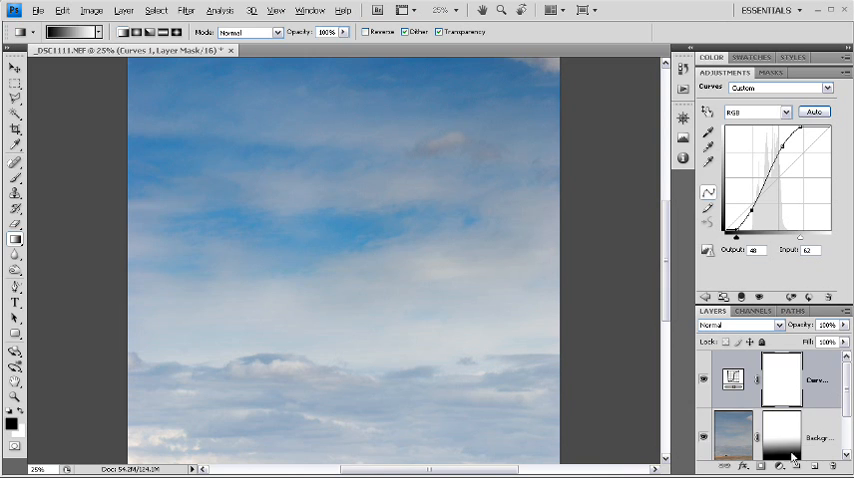
Add a Hue/Saturation adjustment layer set to edit only the Blues range.
{"action": "left_click", "coordinate": [782, 468]}
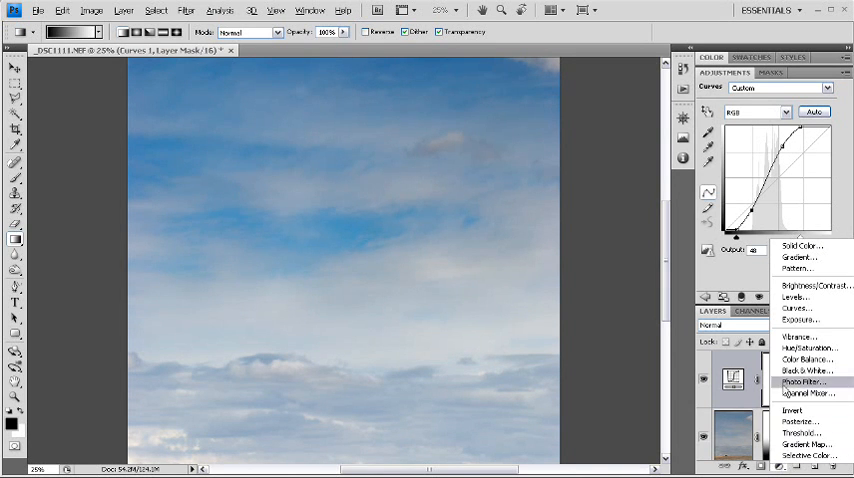
{"action": "left_click", "coordinate": [806, 348]}
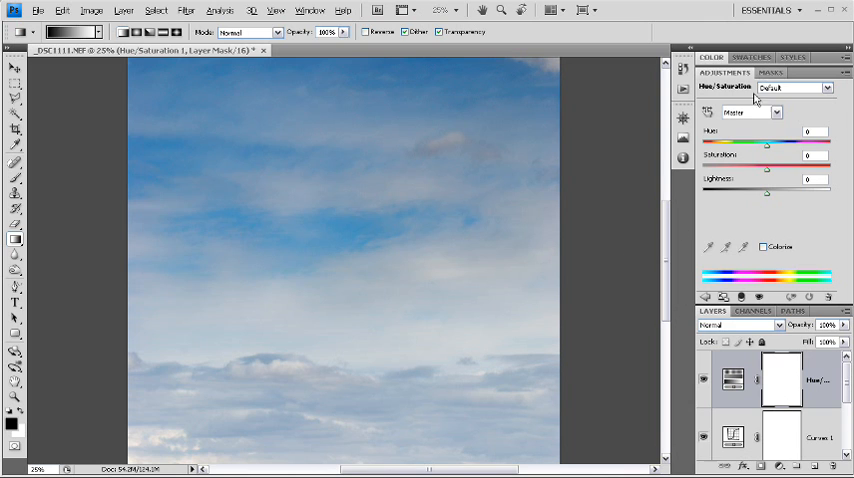
{"action": "left_click", "coordinate": [744, 112]}
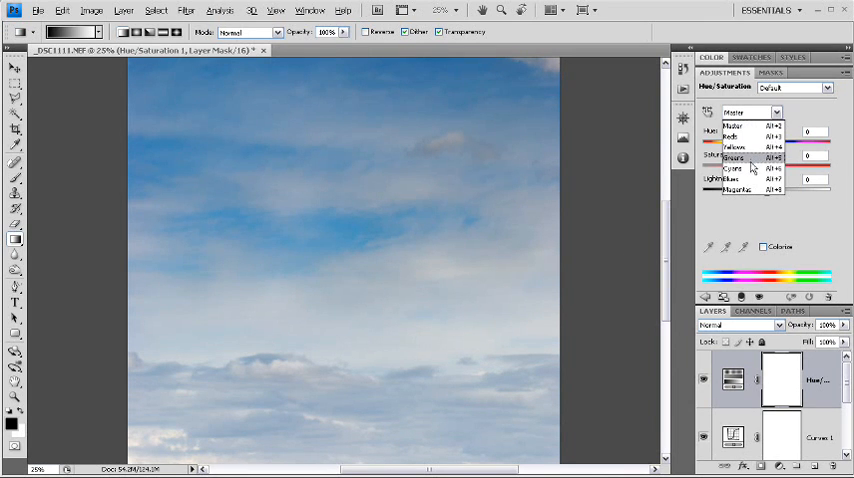
{"action": "left_click", "coordinate": [736, 158]}
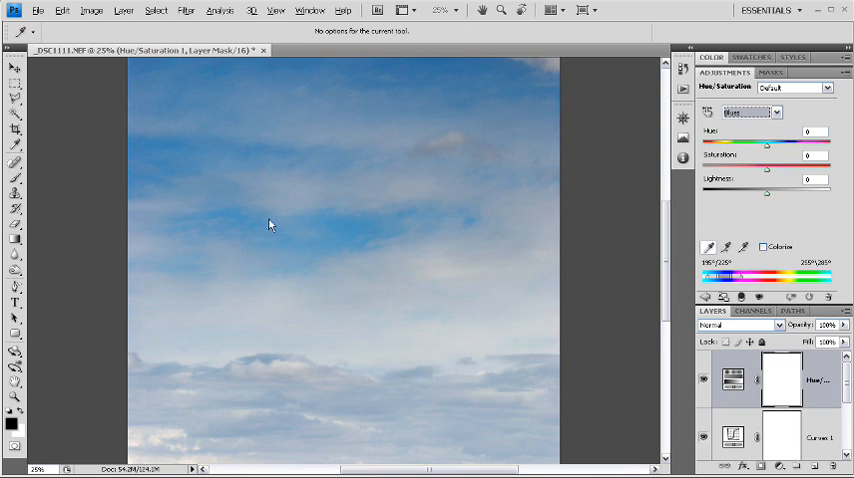
{"action": "mouse_move", "coordinate": [224, 220]}
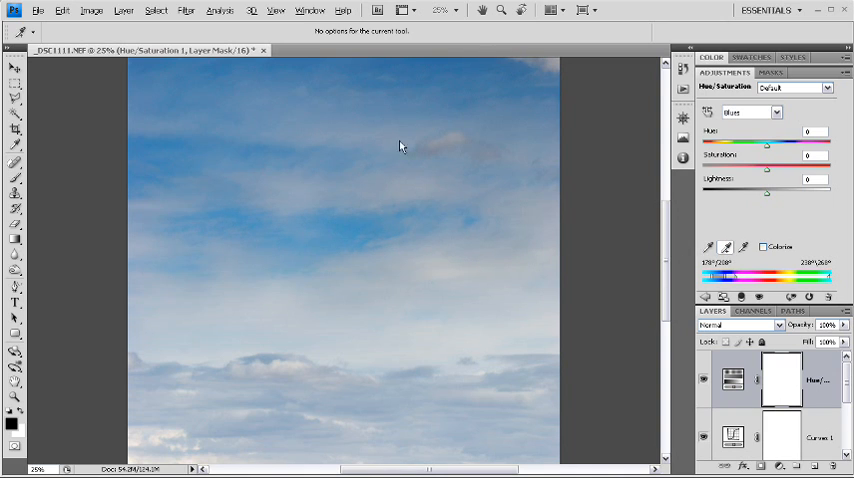
{"action": "mouse_move", "coordinate": [506, 72]}
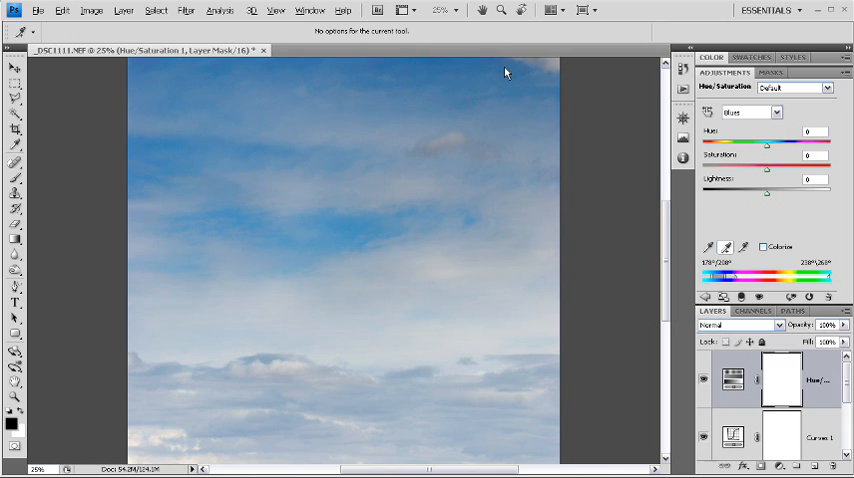
{"action": "mouse_move", "coordinate": [144, 188]}
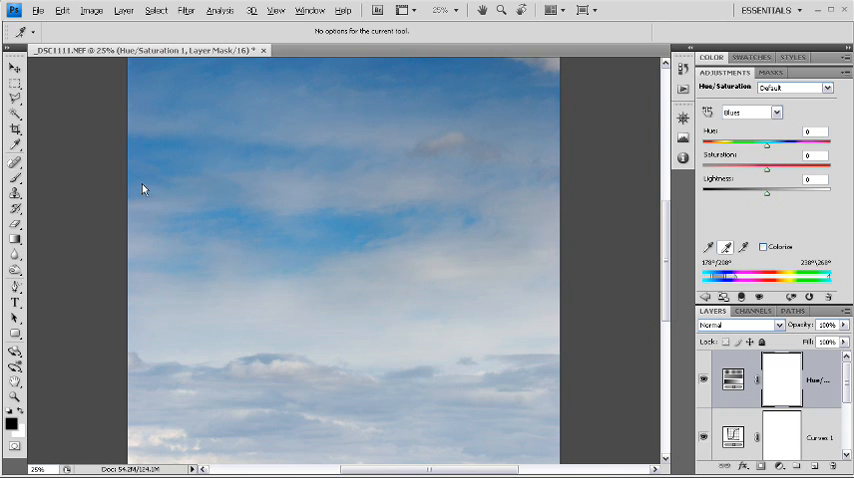
{"action": "mouse_move", "coordinate": [376, 252]}
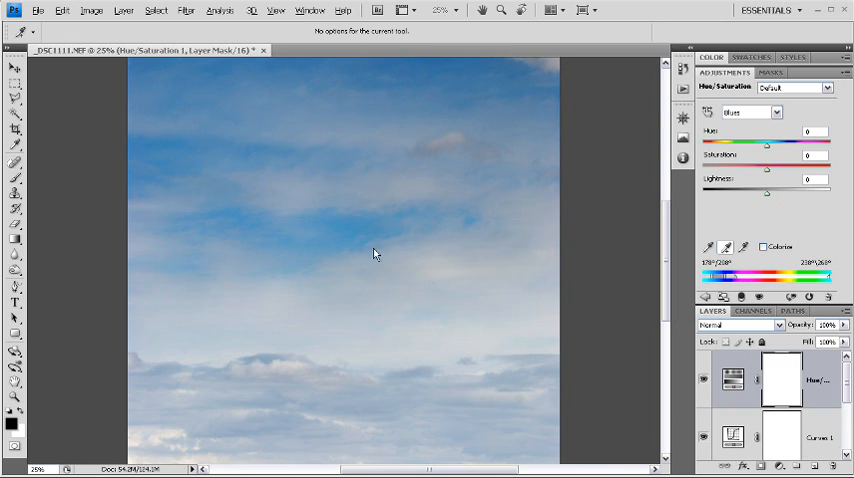
{"action": "mouse_move", "coordinate": [376, 244]}
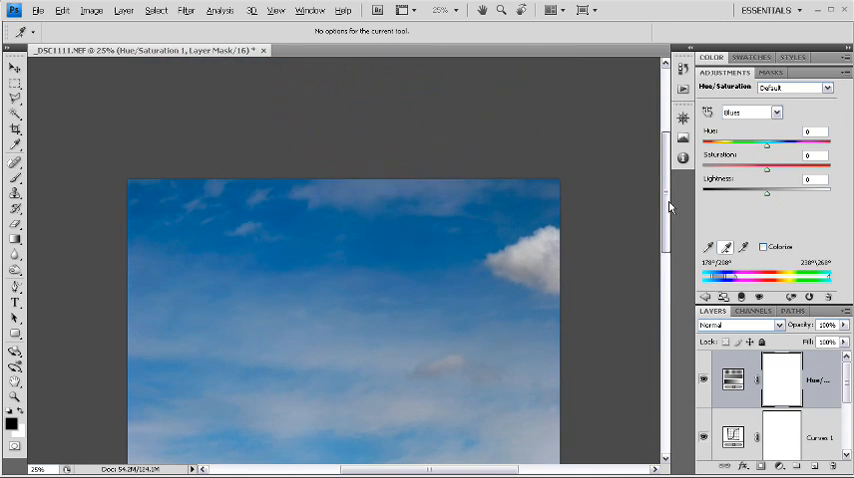
{"action": "scroll", "scroll_direction": "up", "scroll_amount": 3}
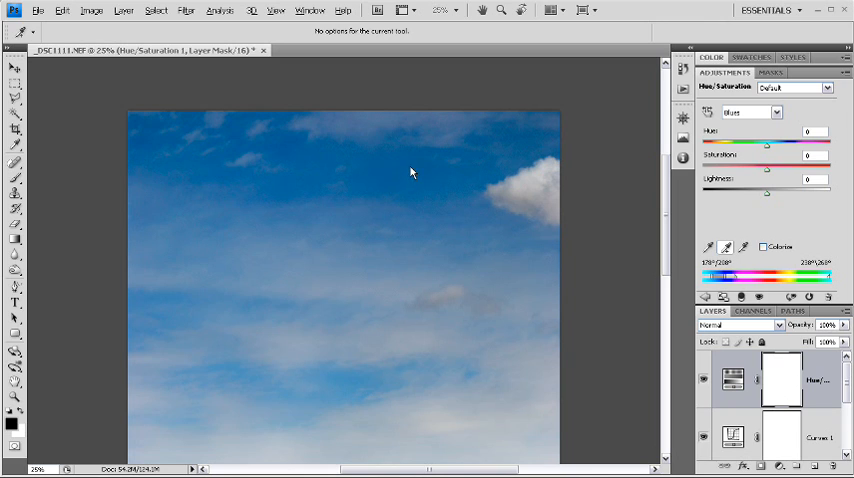
{"action": "mouse_move", "coordinate": [664, 288]}
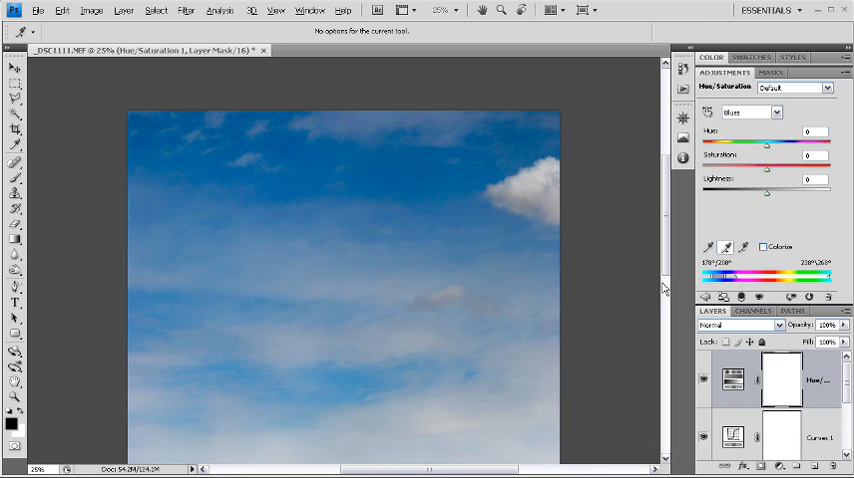
{"action": "mouse_move", "coordinate": [522, 342]}
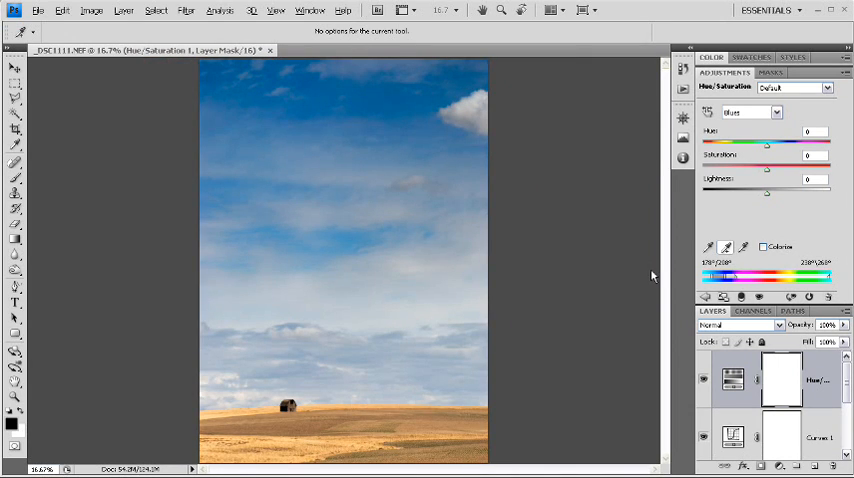
{"action": "mouse_move", "coordinate": [530, 220]}
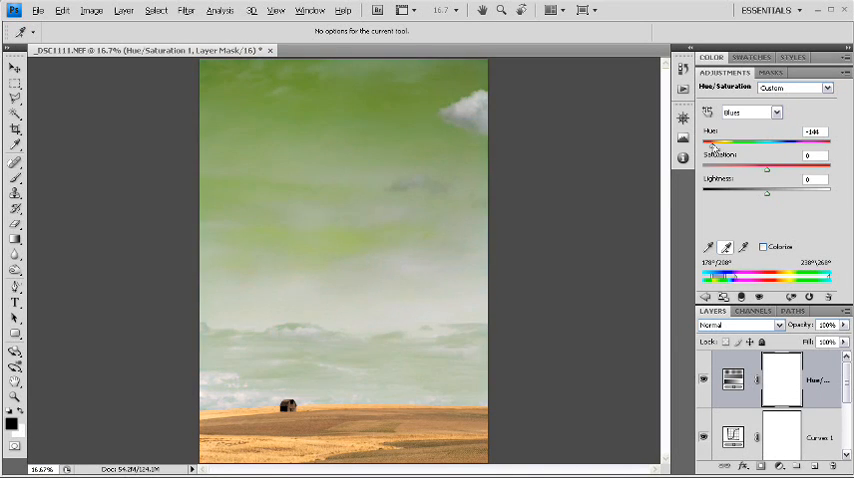
Shift the Blues hue slider to retint the sky a deeper, richer blue.
{"action": "left_click_drag", "start_coordinate": [712, 144], "coordinate": [720, 144]}
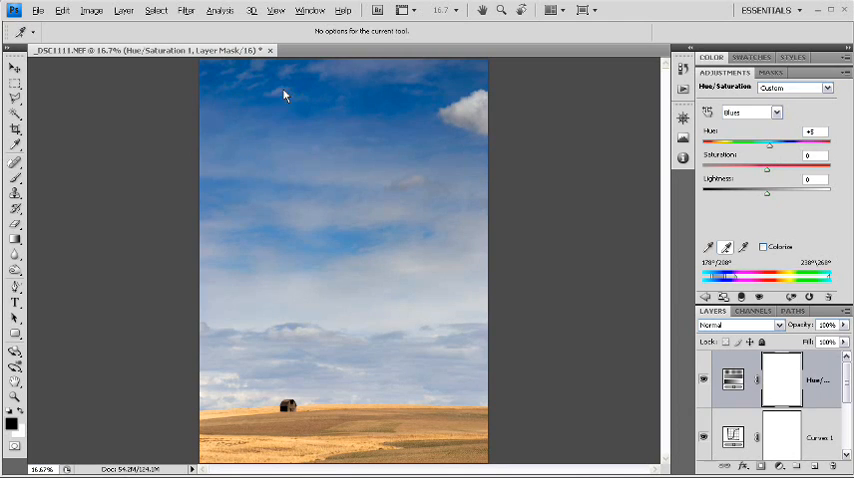
{"action": "mouse_move", "coordinate": [404, 116]}
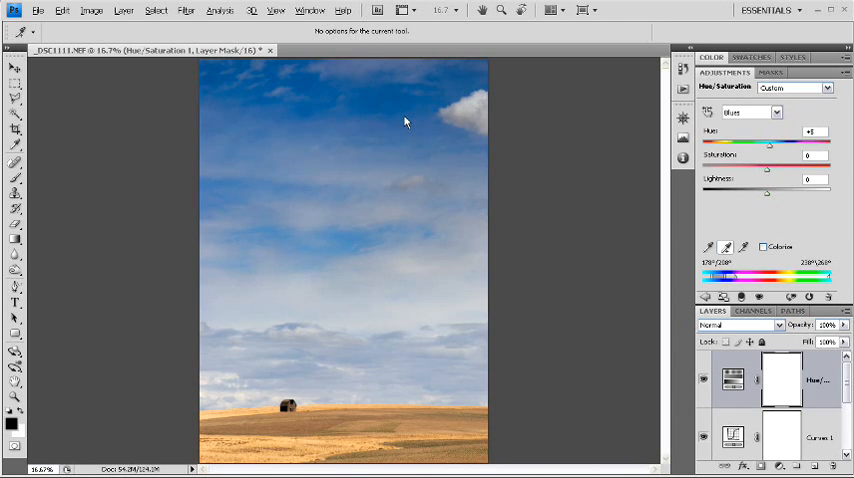
{"action": "mouse_move", "coordinate": [338, 256]}
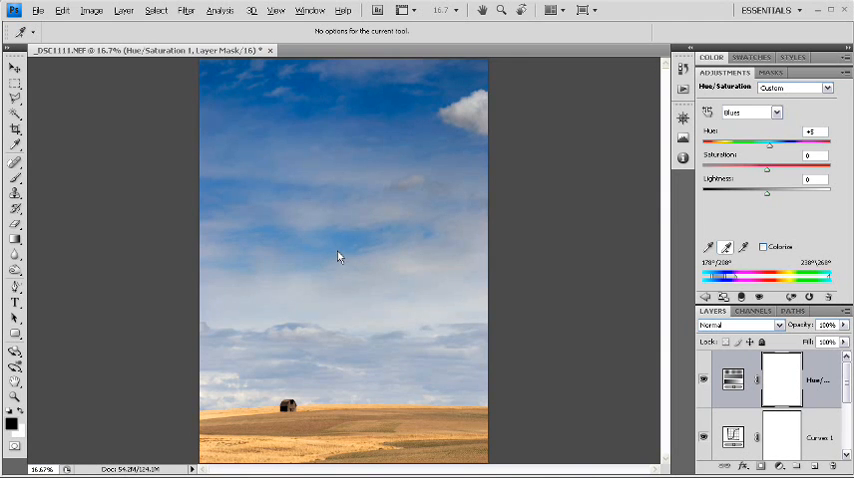
{"action": "mouse_move", "coordinate": [280, 248]}
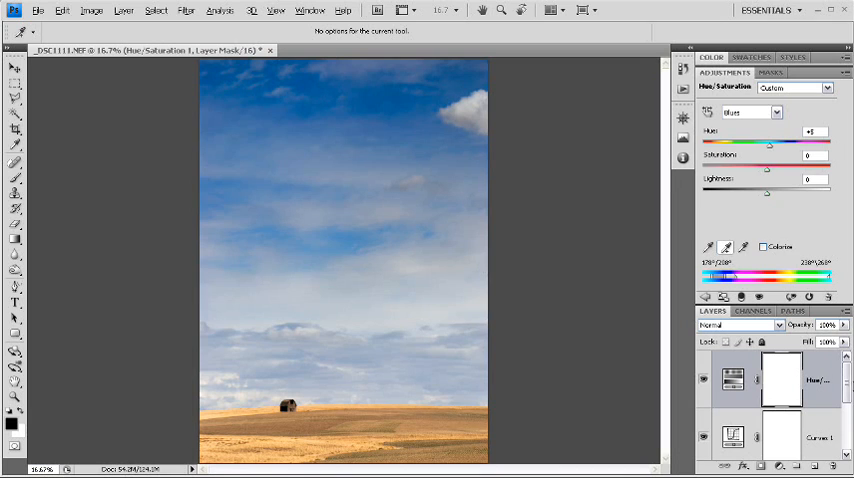
{"action": "scroll", "scroll_direction": "down", "scroll_amount": 3}
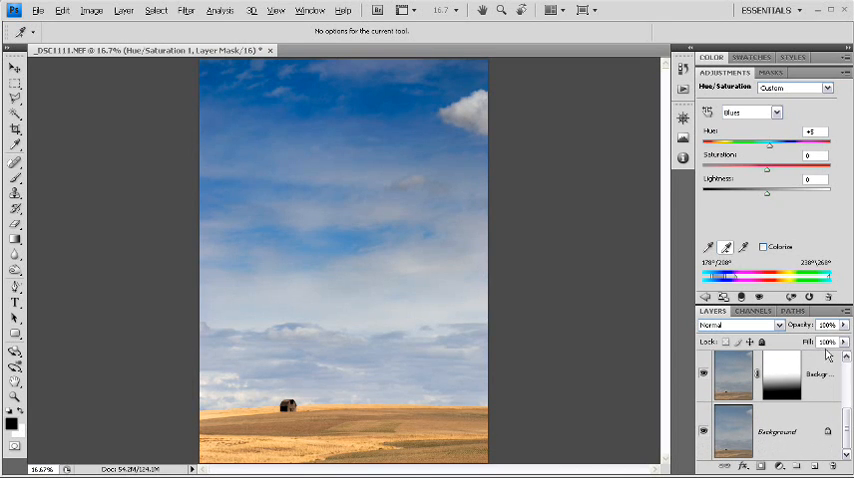
{"action": "mouse_move", "coordinate": [828, 342]}
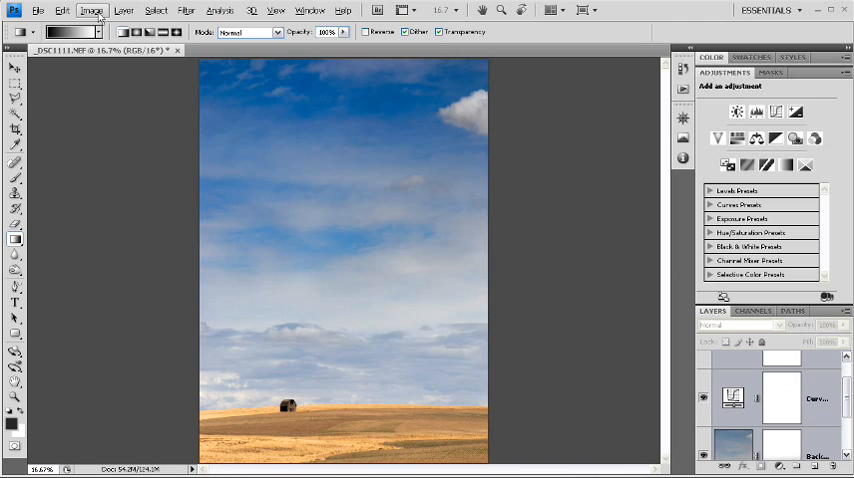
Bring up the Layer menu to group the adjustment layers into Group 1.
{"action": "left_click", "coordinate": [124, 10]}
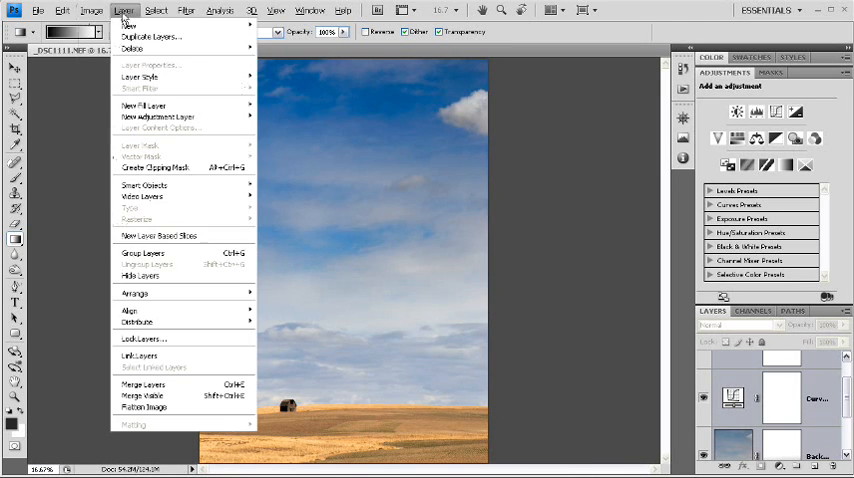
{"action": "mouse_move", "coordinate": [144, 184]}
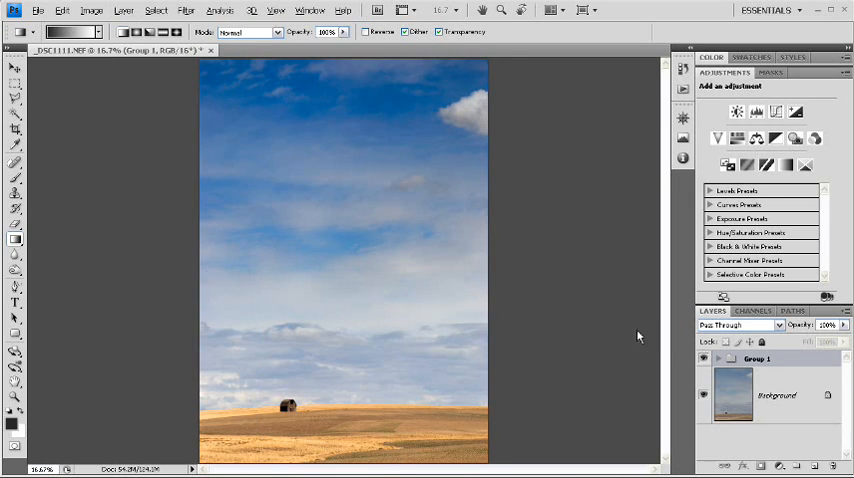
{"action": "left_click", "coordinate": [704, 358]}
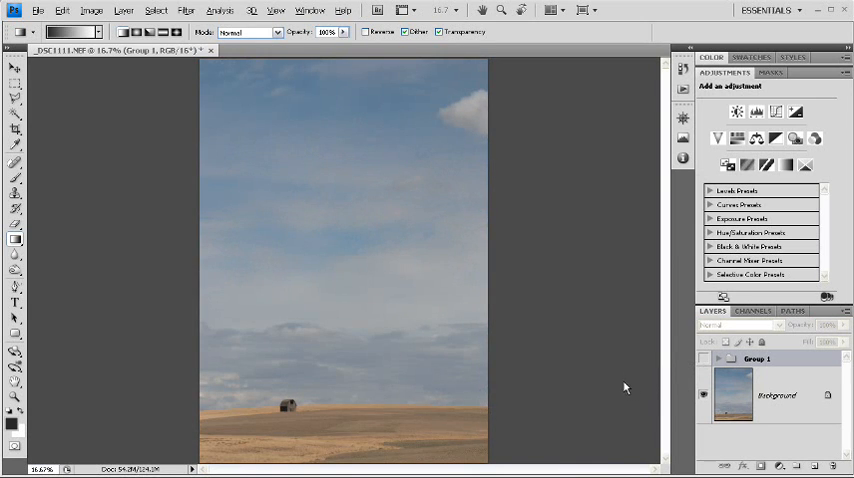
{"action": "mouse_move", "coordinate": [604, 360]}
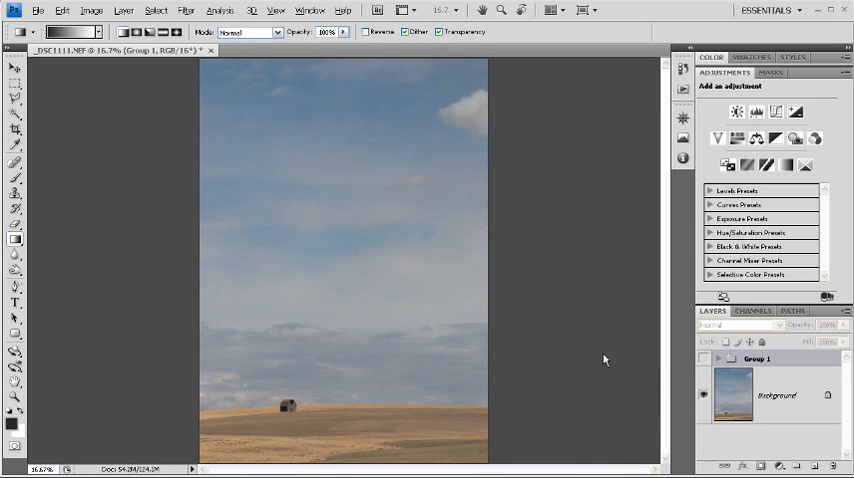
{"action": "mouse_move", "coordinate": [640, 370]}
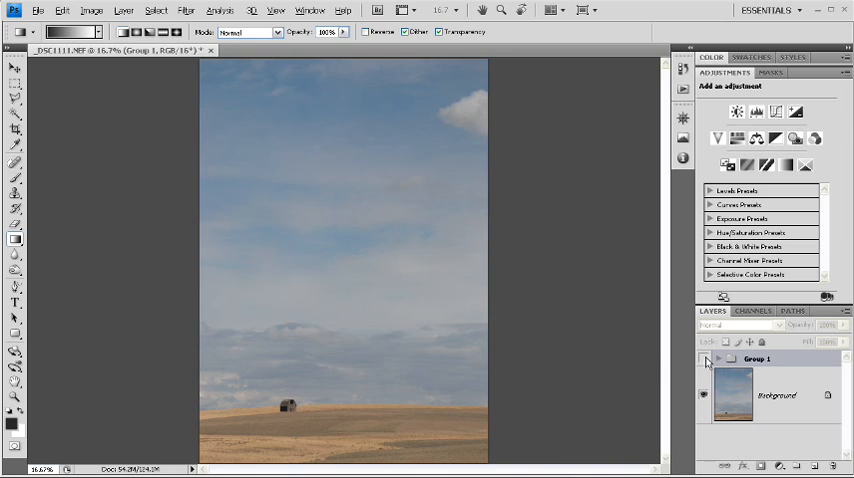
{"action": "left_click", "coordinate": [704, 358]}
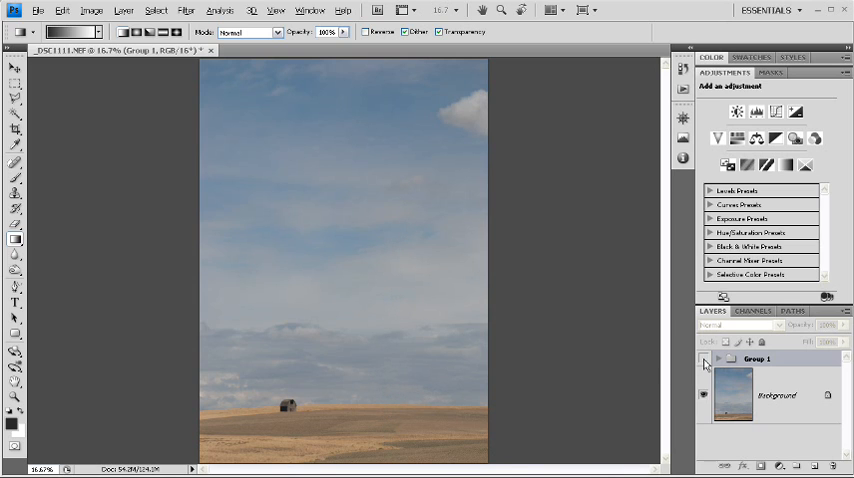
{"action": "left_click", "coordinate": [704, 360]}
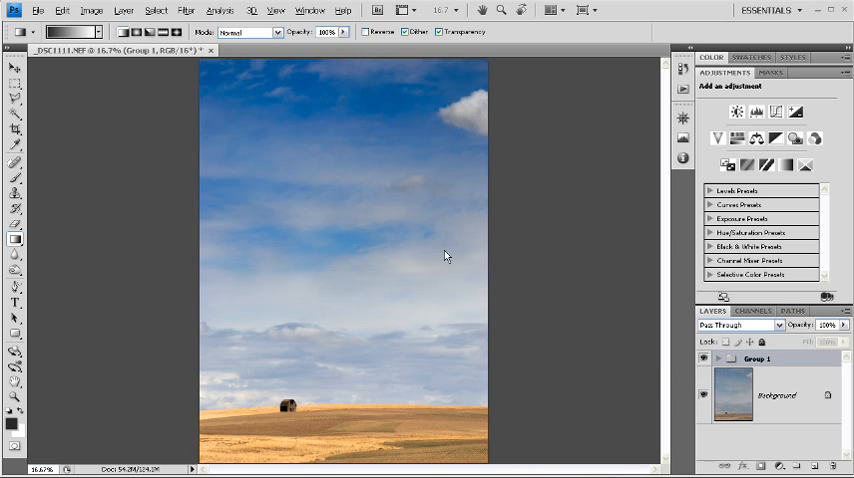
{"action": "mouse_move", "coordinate": [546, 308]}
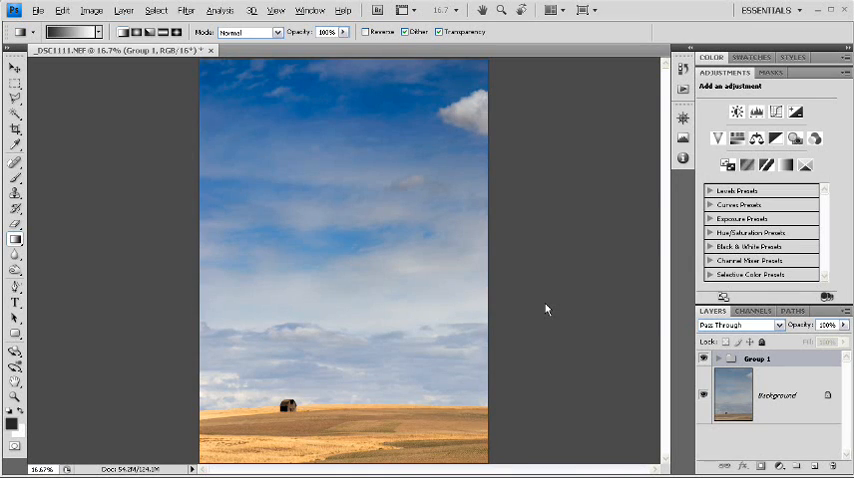